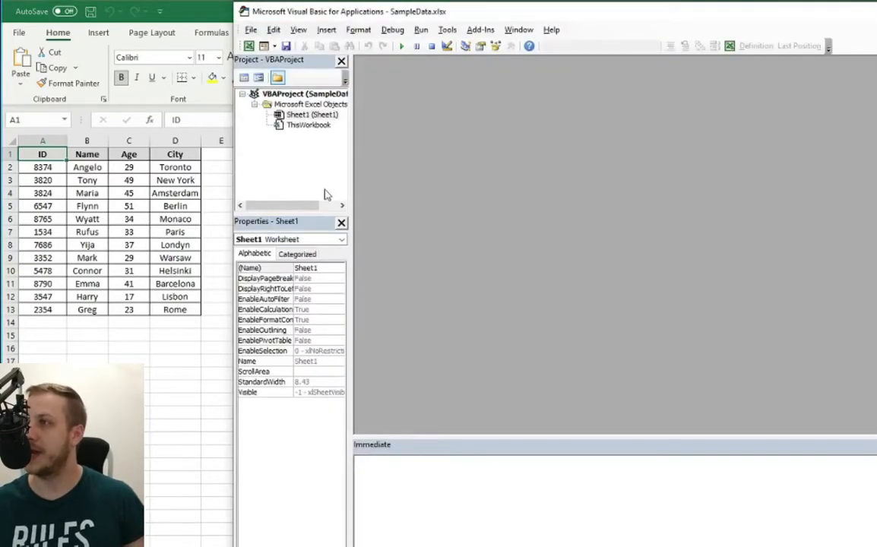
- Insert a new code module (Module1) into the workbook's VBA project
{"action": "right_click", "coordinate": [312, 113]}
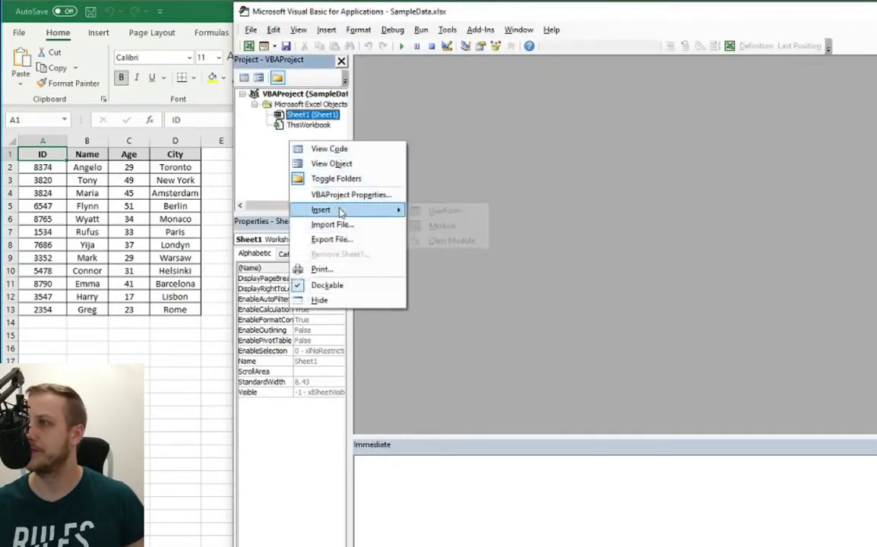
{"action": "left_click", "coordinate": [445, 224]}
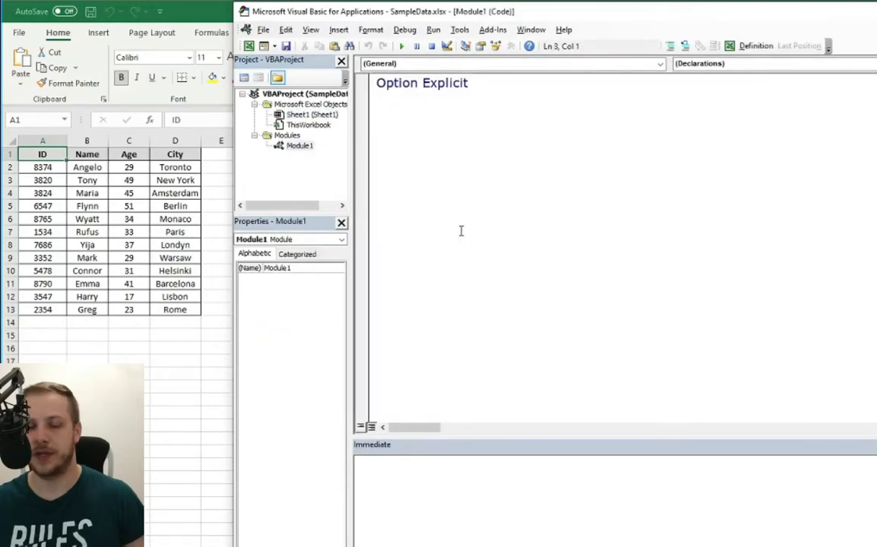
- Declare Sub doUntilLoopExercise so VBA adds its End Sub
{"action": "type", "text": "sub"}
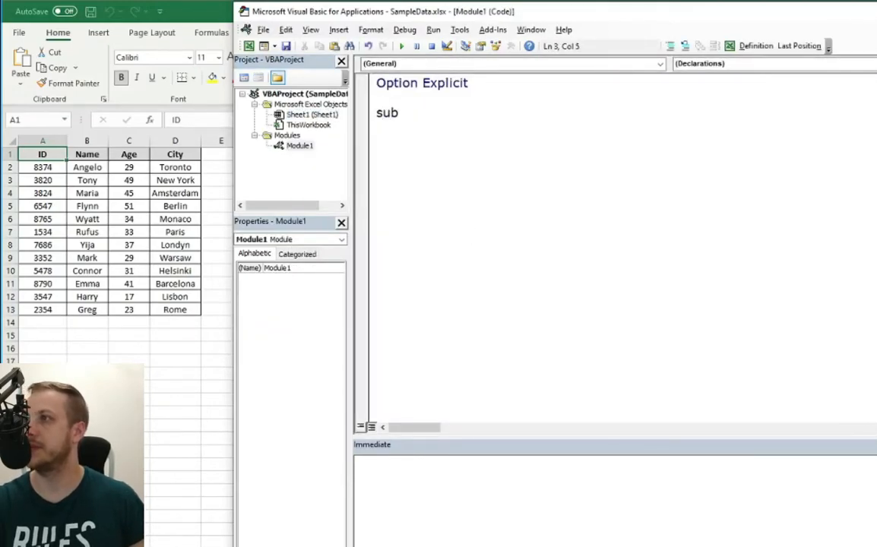
{"action": "type", "text": "do"}
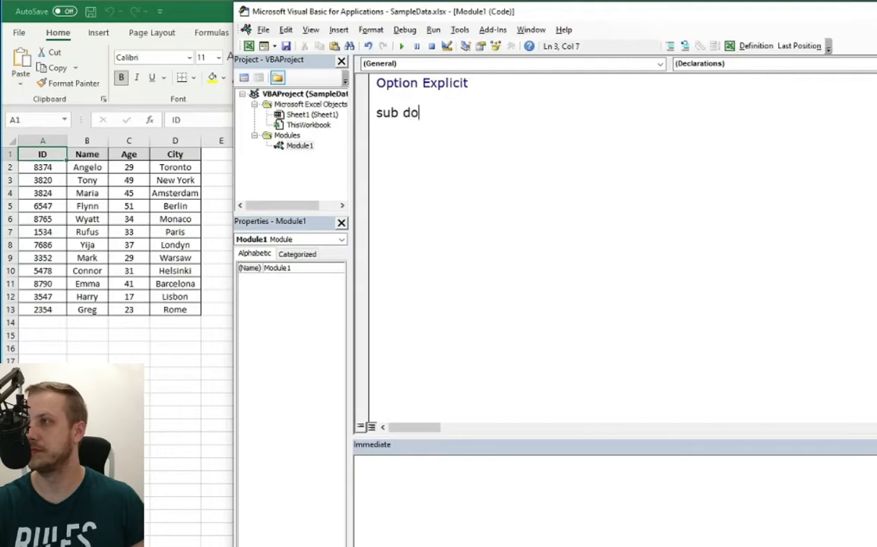
{"action": "type", "text": "UntilLoopExerc"}
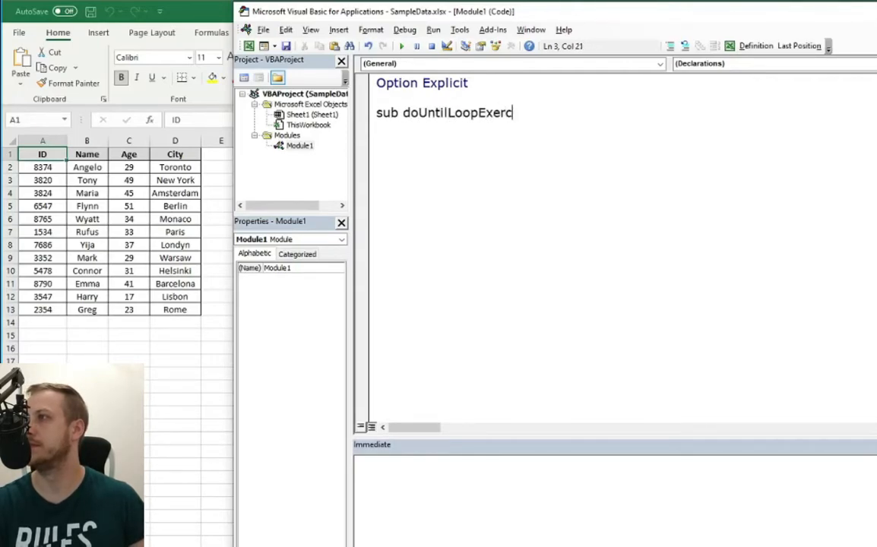
{"action": "key", "text": "Return"}
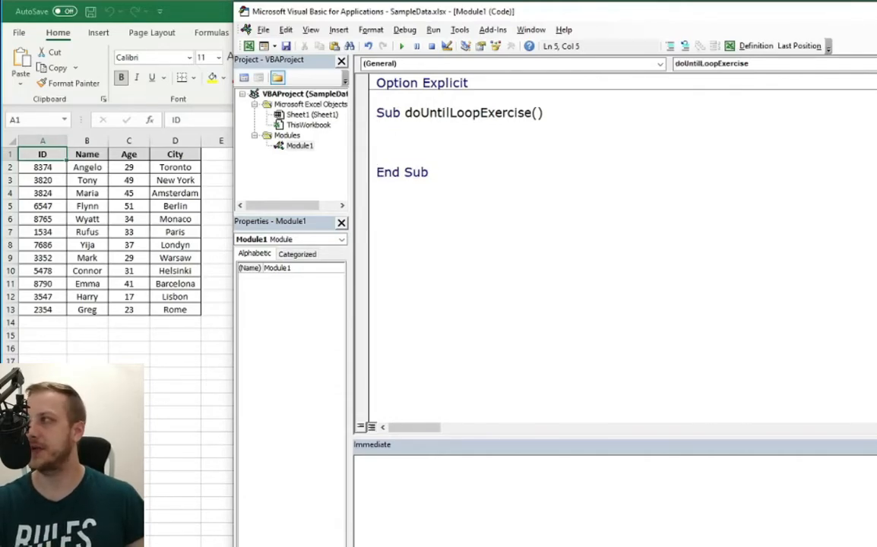
- Declare a worksheet variable and Set ws = ThisWorkbook.Sheets(1)
{"action": "type", "text": "dim as"}
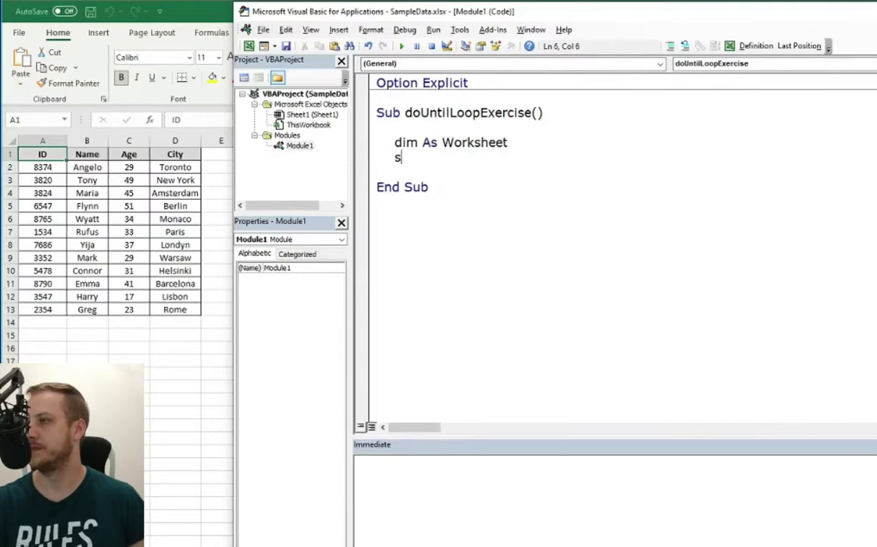
{"action": "type", "text": "et ws = thisWorkbook.s"}
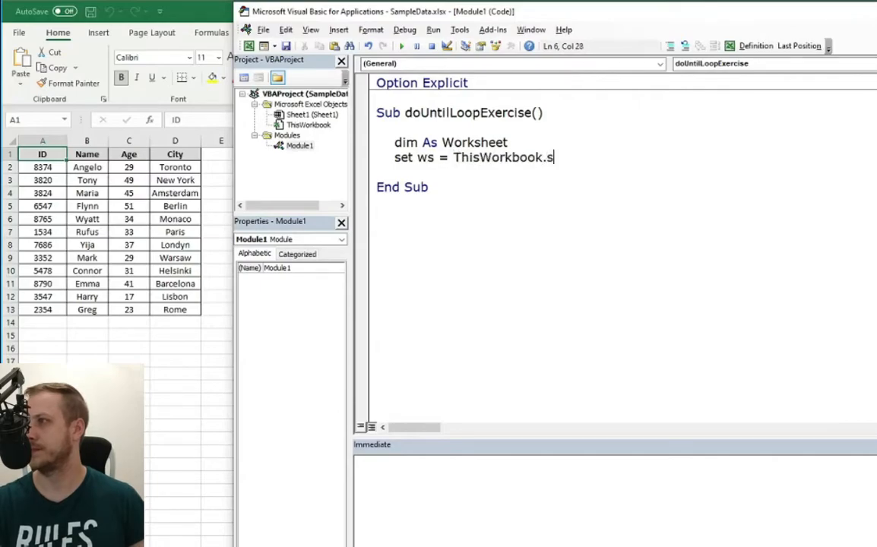
{"action": "type", "text": "heets"}
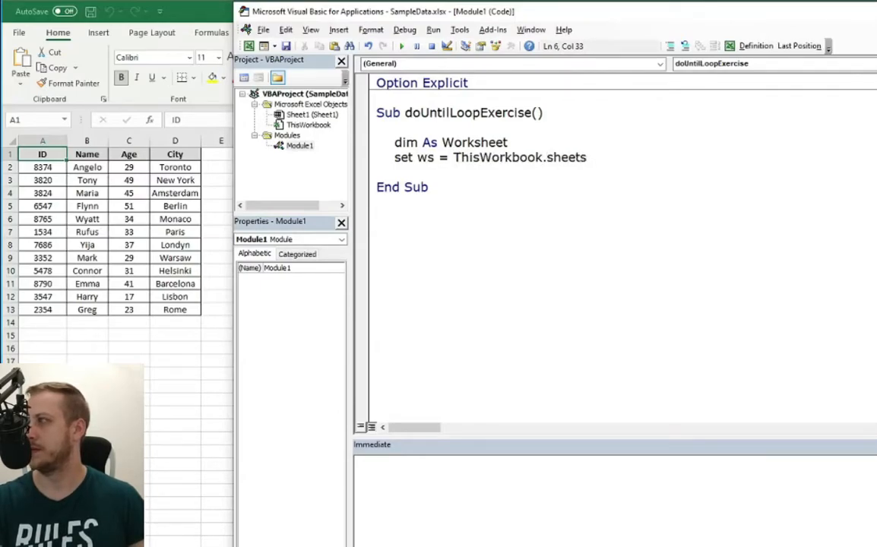
{"action": "type", "text": "(1)"}
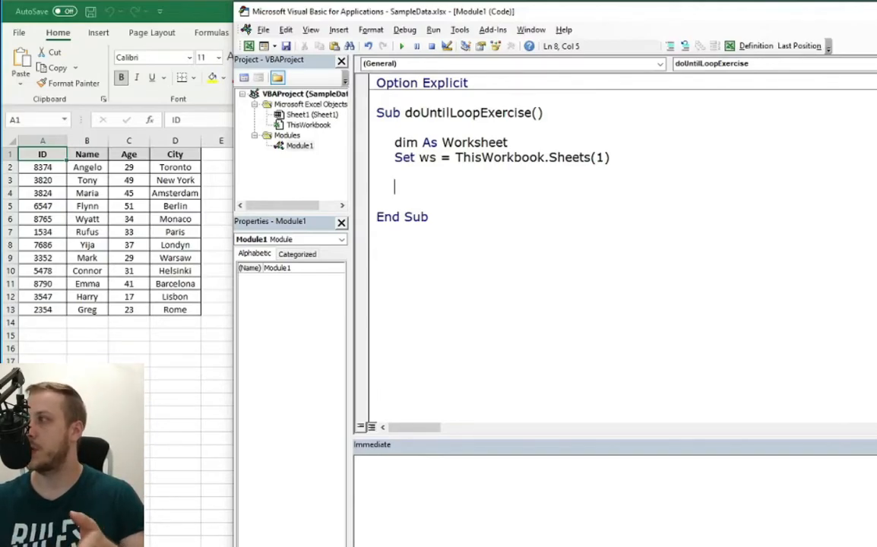
- Declare i, lastRow and cityColumnIndex As Integer, ending with a line continuation
{"action": "type", "text": "dim"}
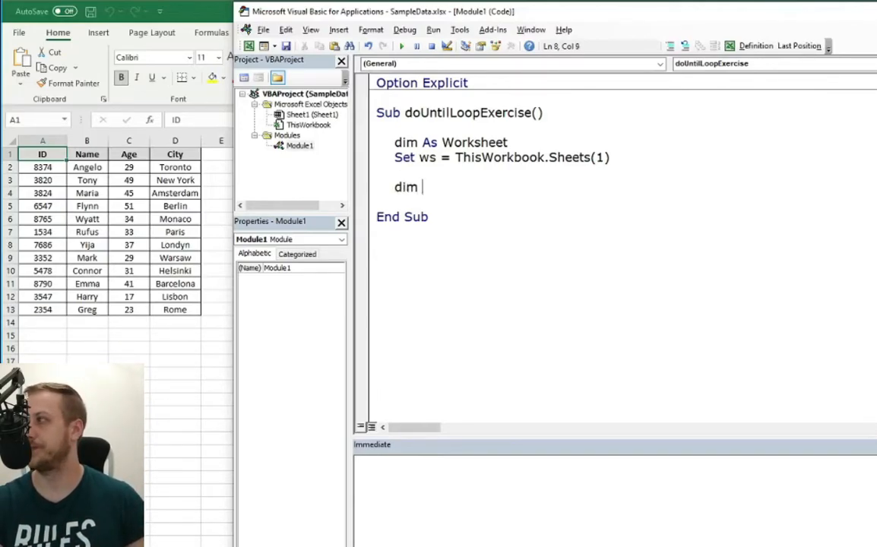
{"action": "type", "text": "i as integer,"}
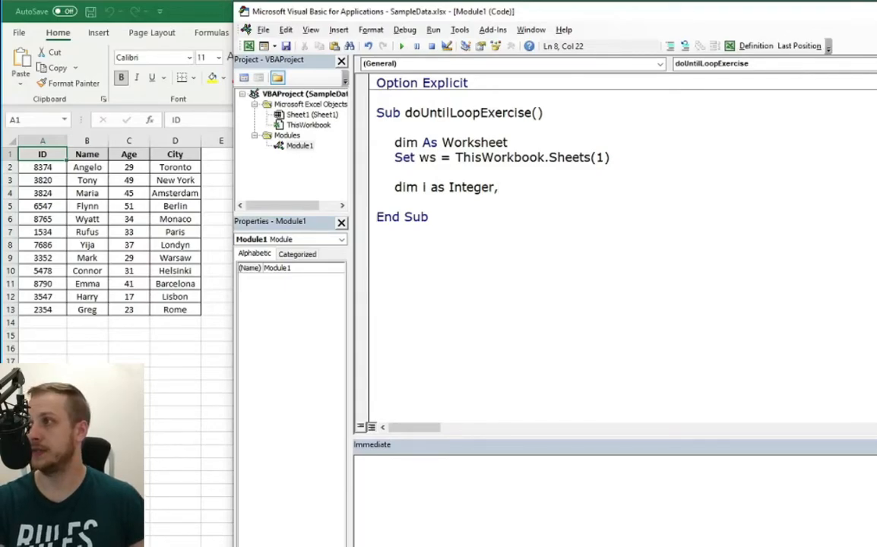
{"action": "type", "text": "lastRow as Integer,"}
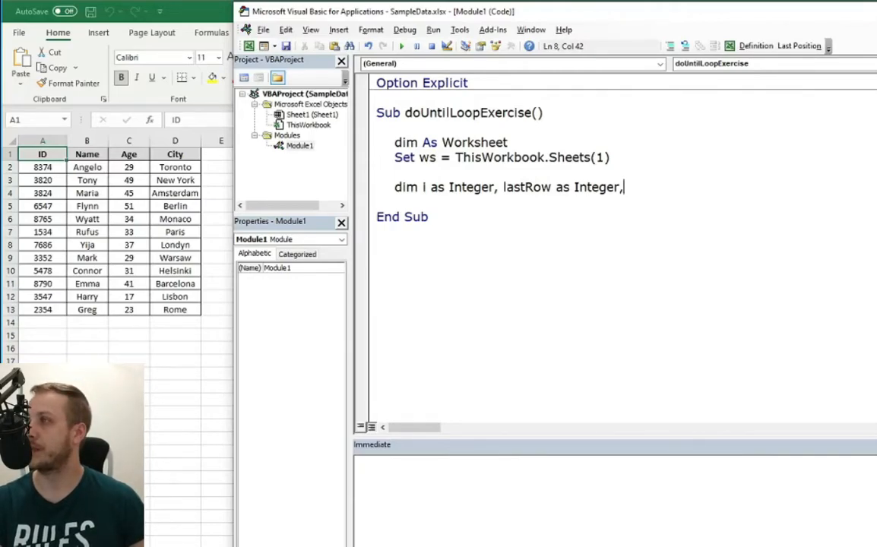
{"action": "type", "text": "c"}
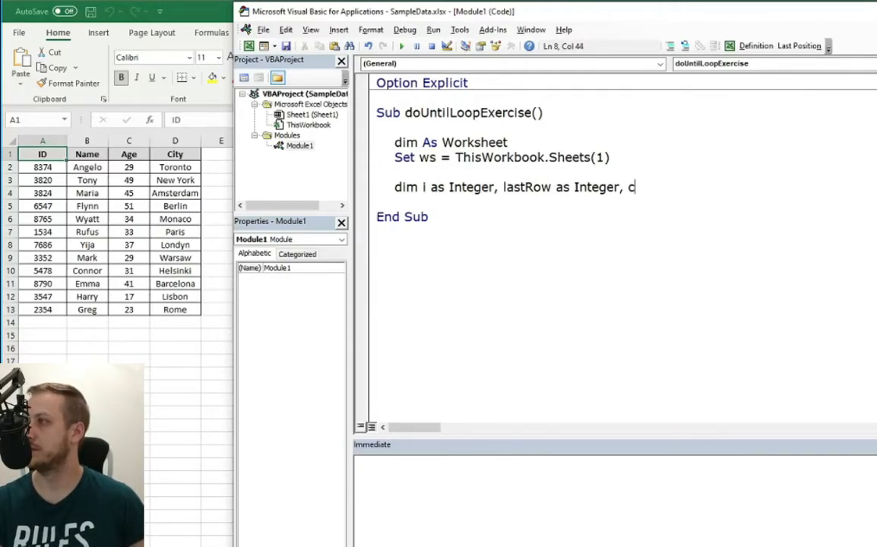
{"action": "type", "text": "ityCo"}
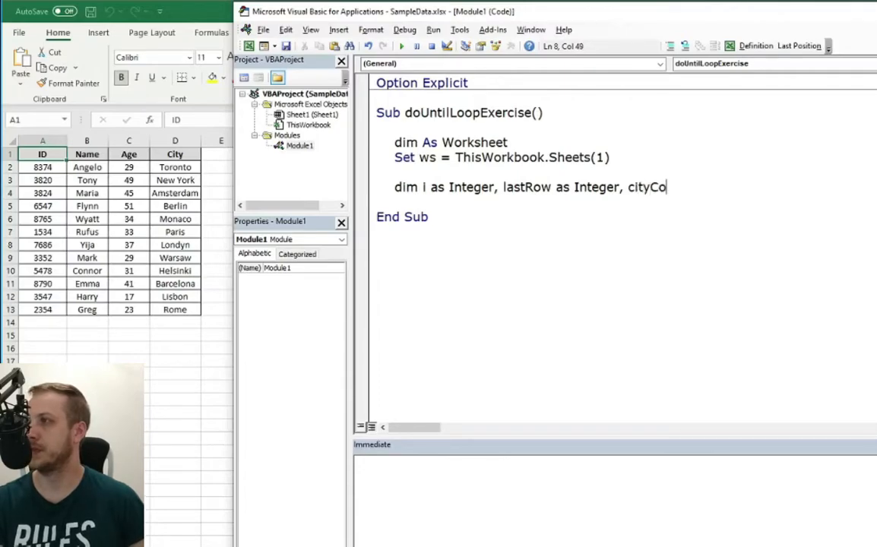
{"action": "type", "text": "lumn"}
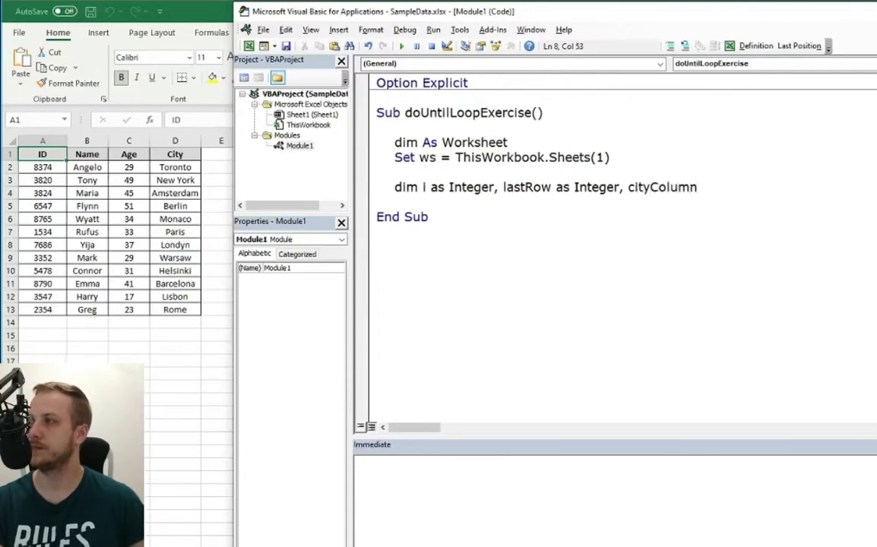
{"action": "type", "text": "Index as I"}
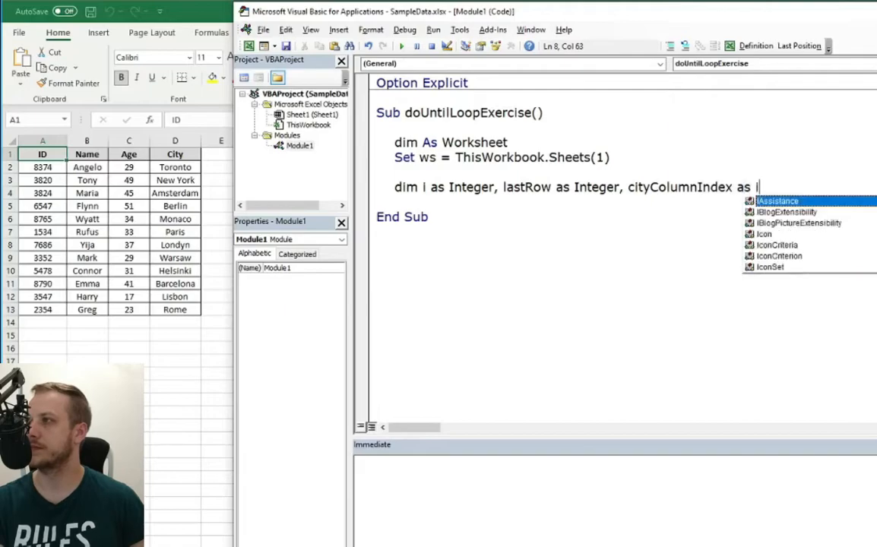
{"action": "type", "text": "nteger, _"}
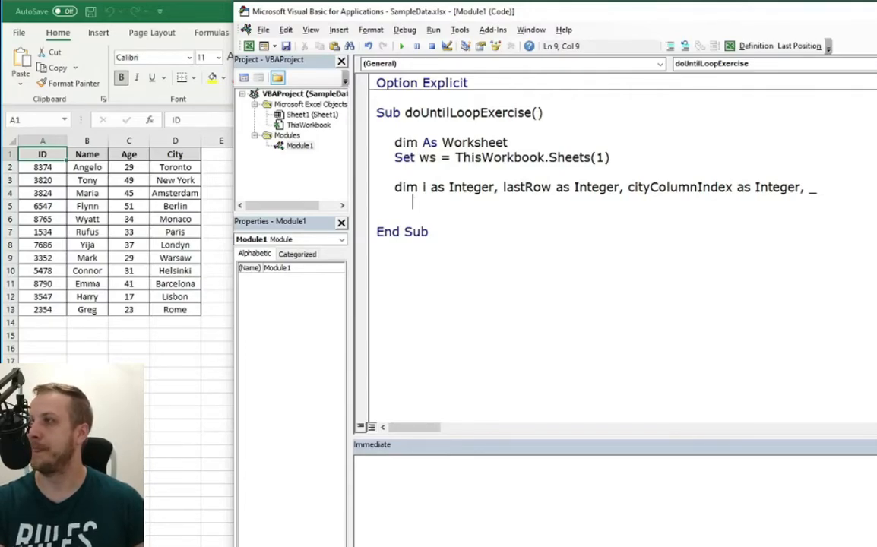
- Add nameColumnIndex As Integer on the continued line
{"action": "type", "text": "nameColu"}
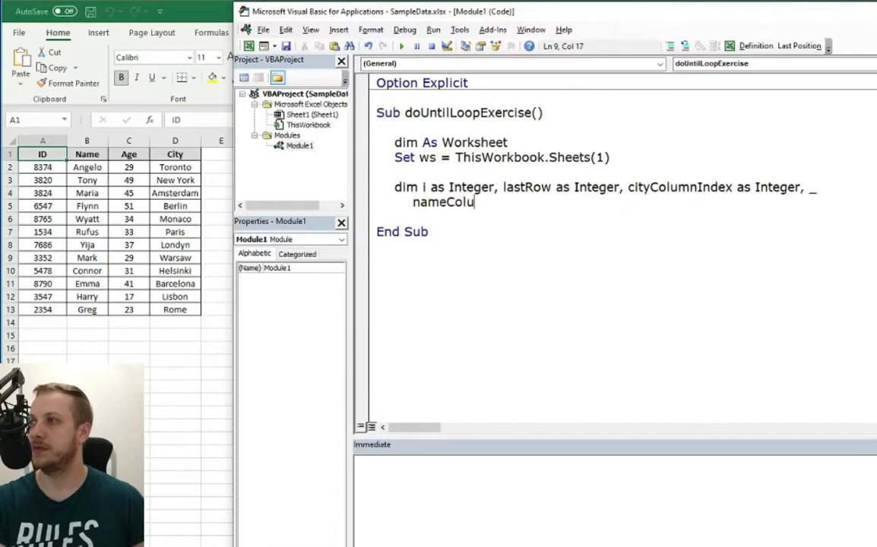
{"action": "type", "text": "mnIndex"}
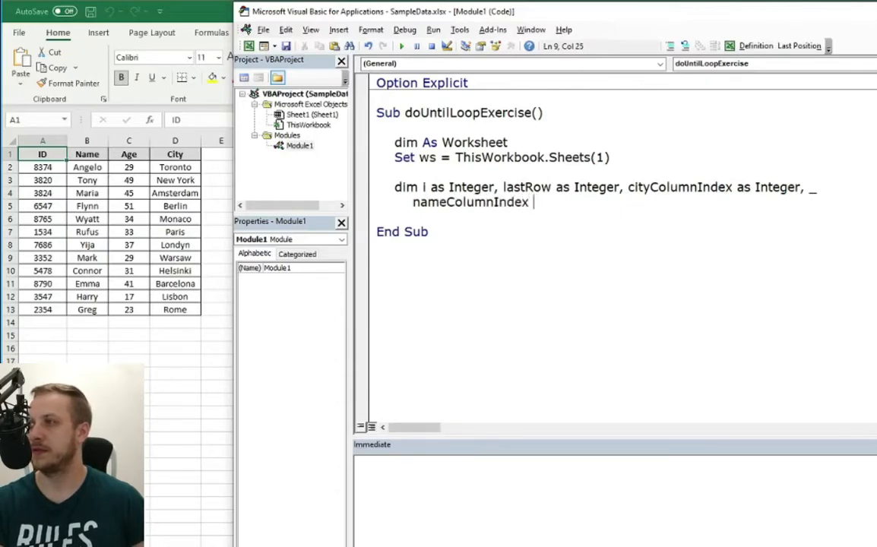
{"action": "type", "text": "as s"}
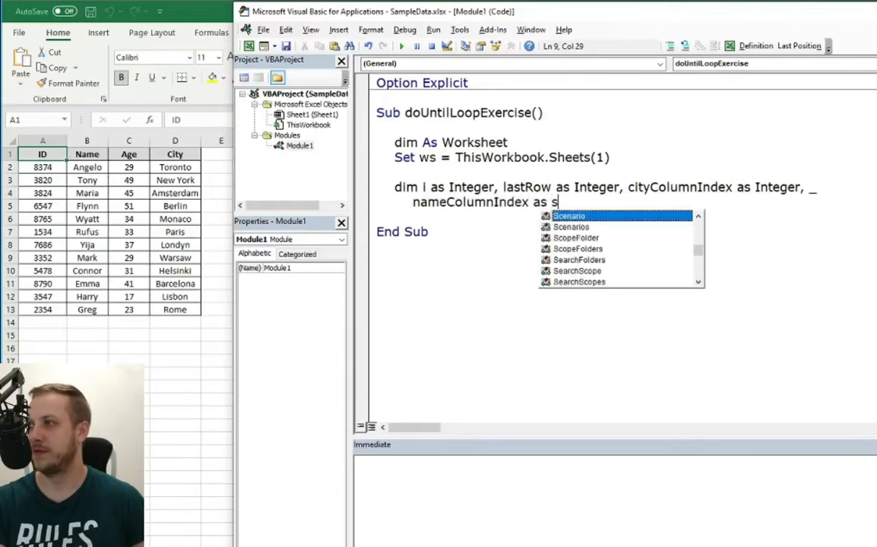
{"action": "type", "text": "nteger"}
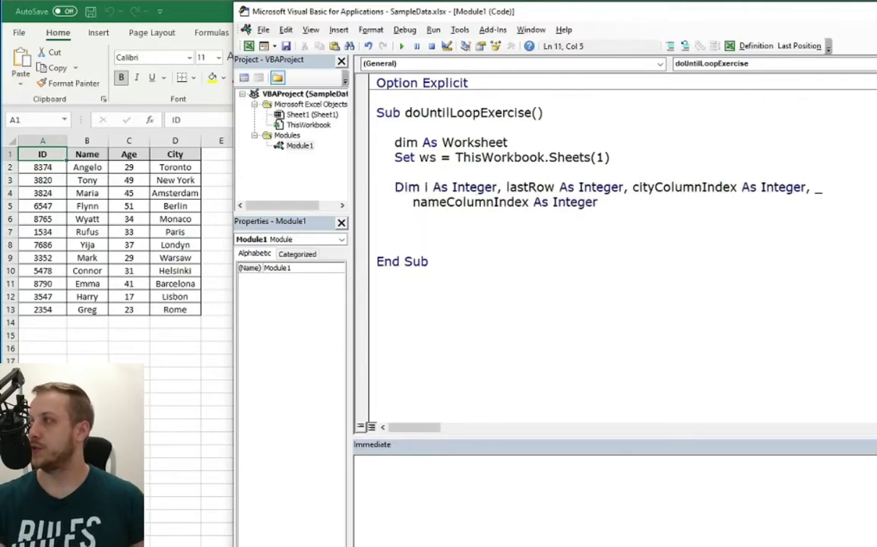
- Define Const City = "City" and Const Name = "Name" below the declarations
{"action": "type", "text": "const"}
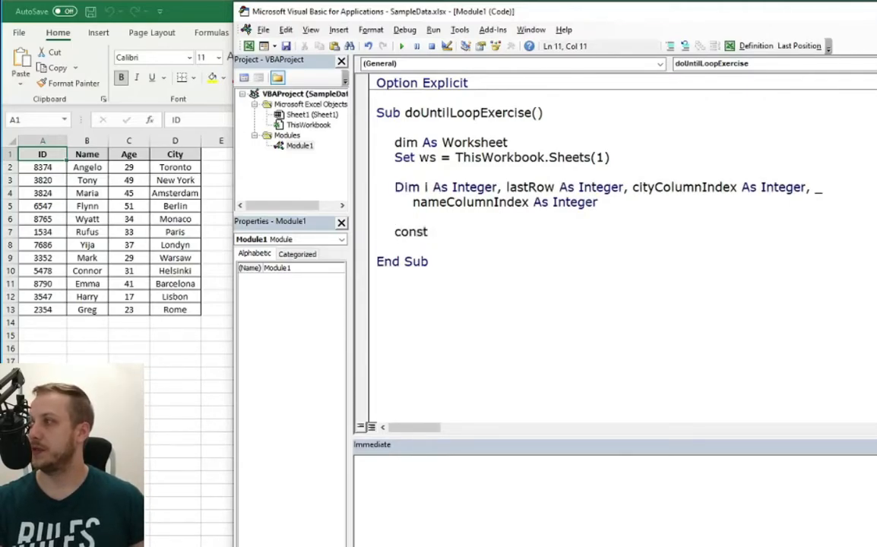
{"action": "type", "text": "City"}
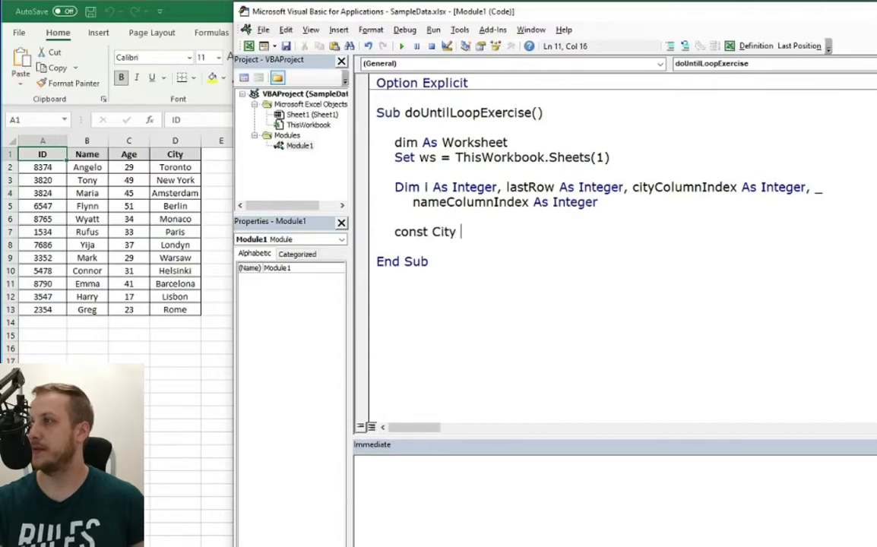
{"action": "type", "text": "= \"City\""}
{"action": "type", "text": "constr"}
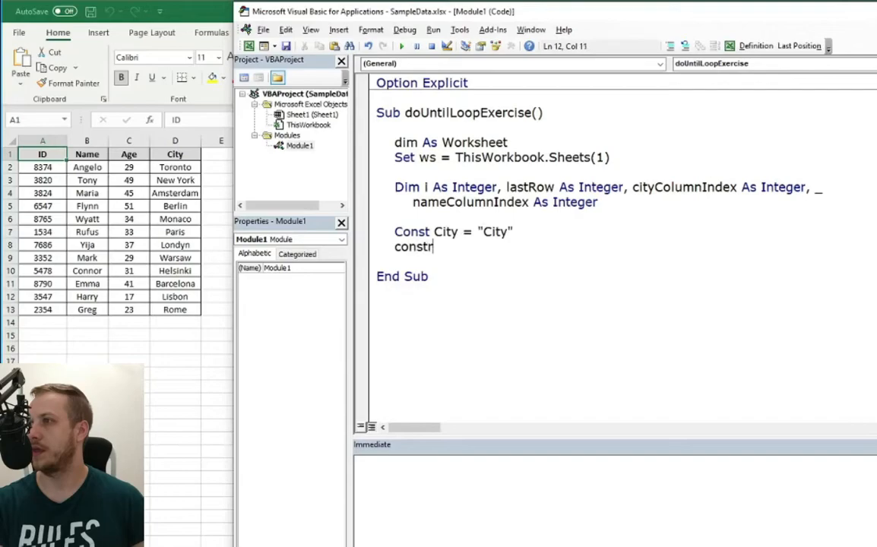
{"action": "type", "text": "Name"}
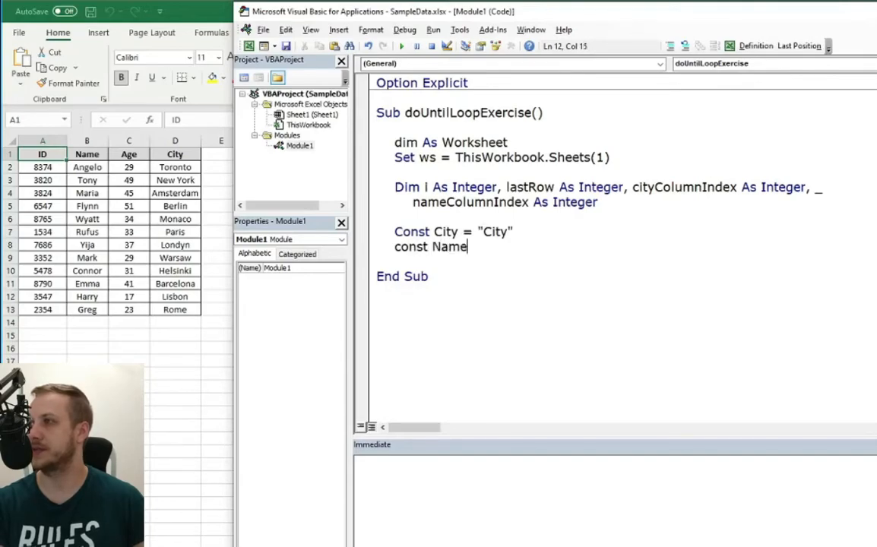
{"action": "type", "text": "= \"Name"}
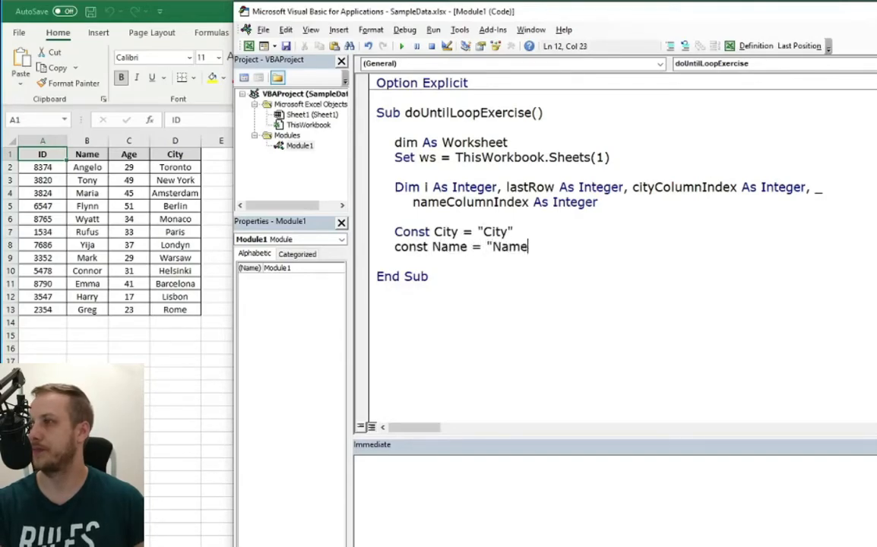
{"action": "key", "text": "Return"}
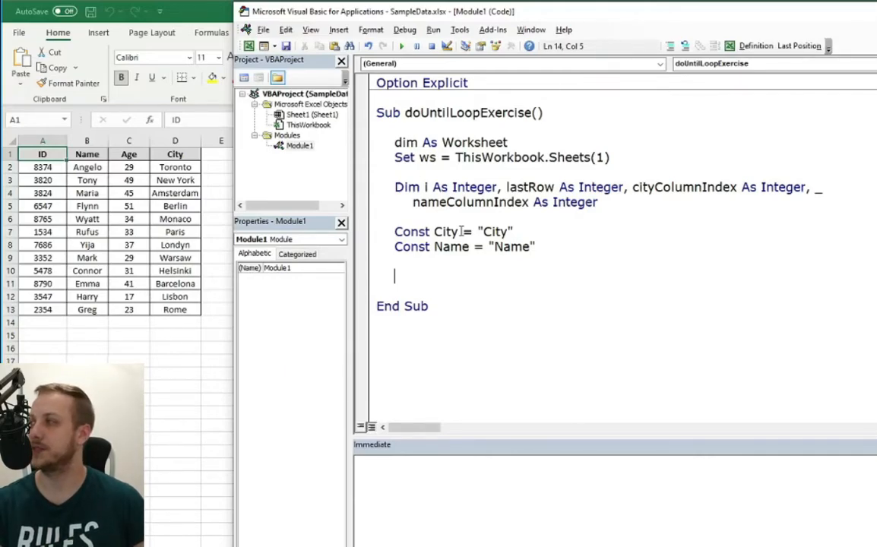
- Declare nameValue and cityValue As String, correcting the nameValue typo, and begin a With line
{"action": "type", "text": "do"}
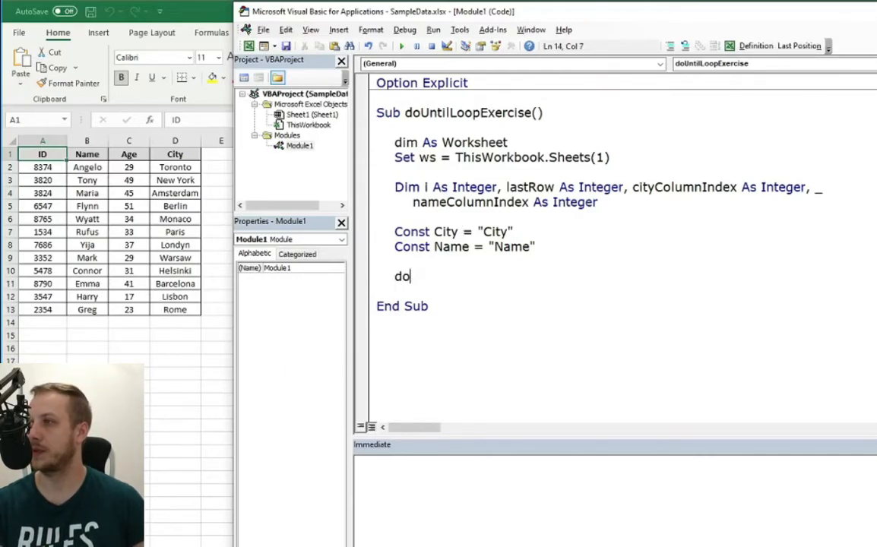
{"action": "type", "text": "im na"}
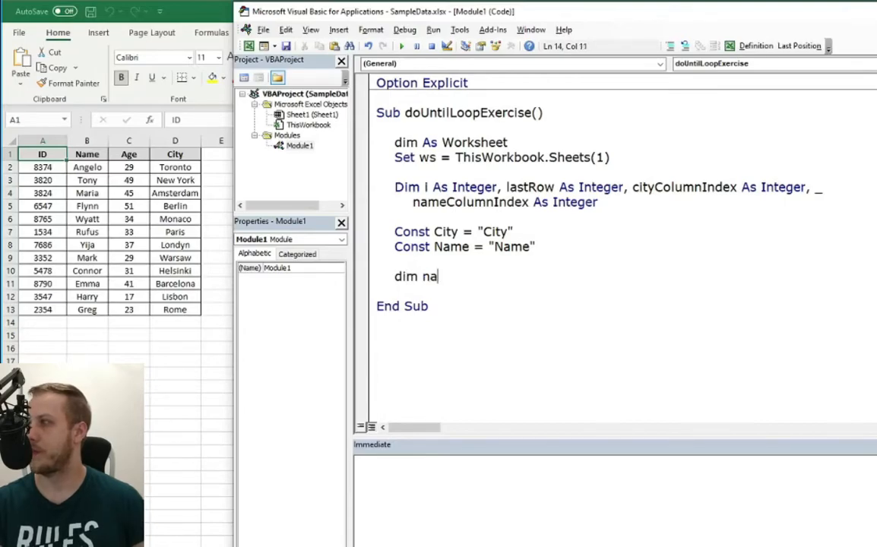
{"action": "type", "text": "meVlaue"}
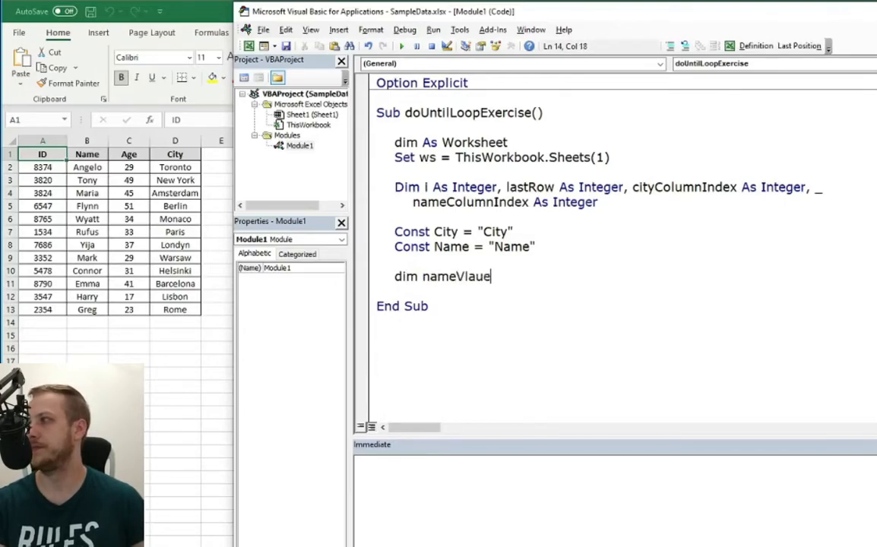
{"action": "key", "text": "Backspace"}
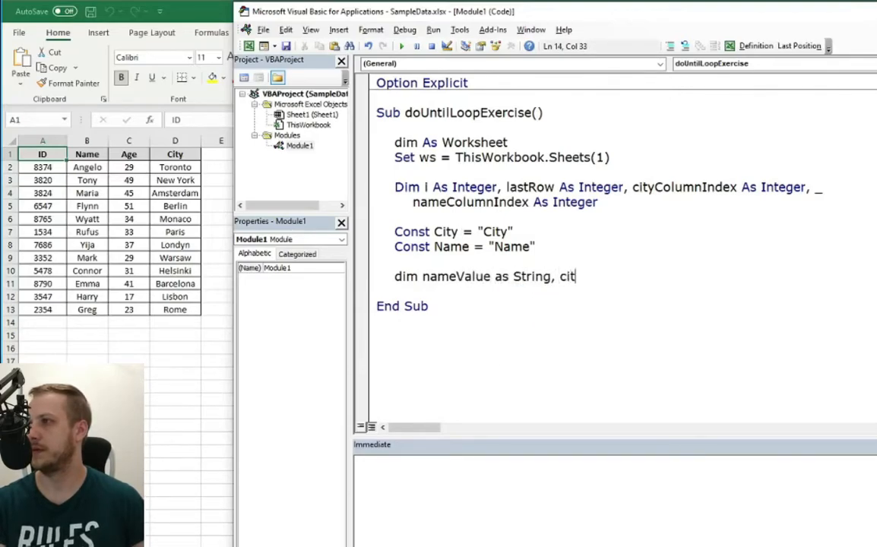
{"action": "type", "text": "yValue a"}
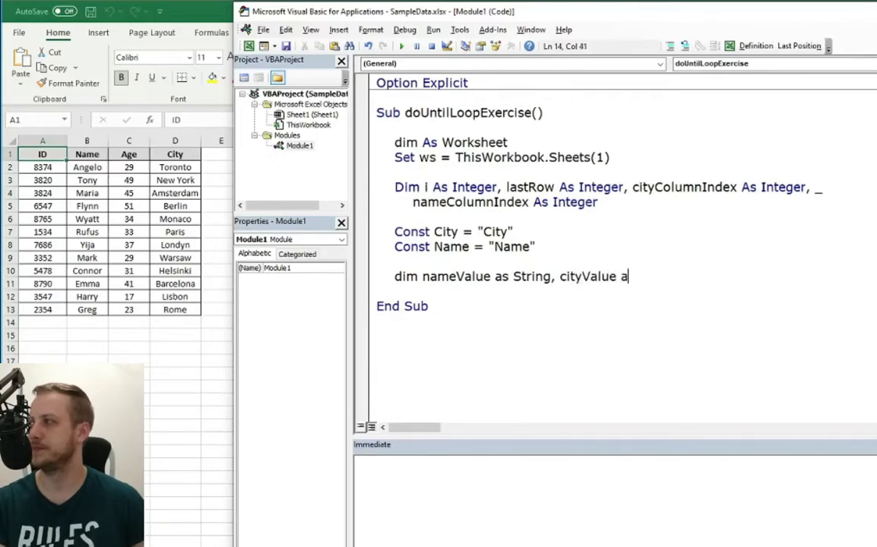
{"action": "key", "text": "Return"}
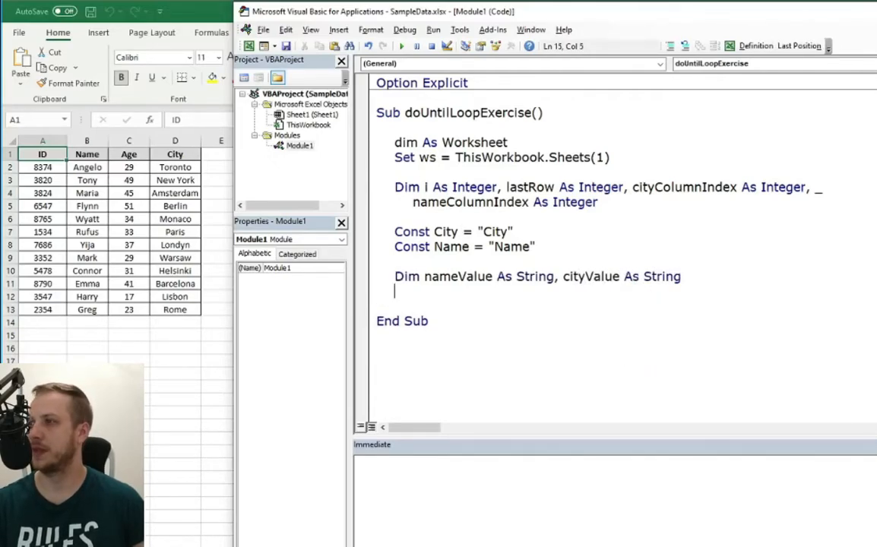
{"action": "type", "text": "with w"}
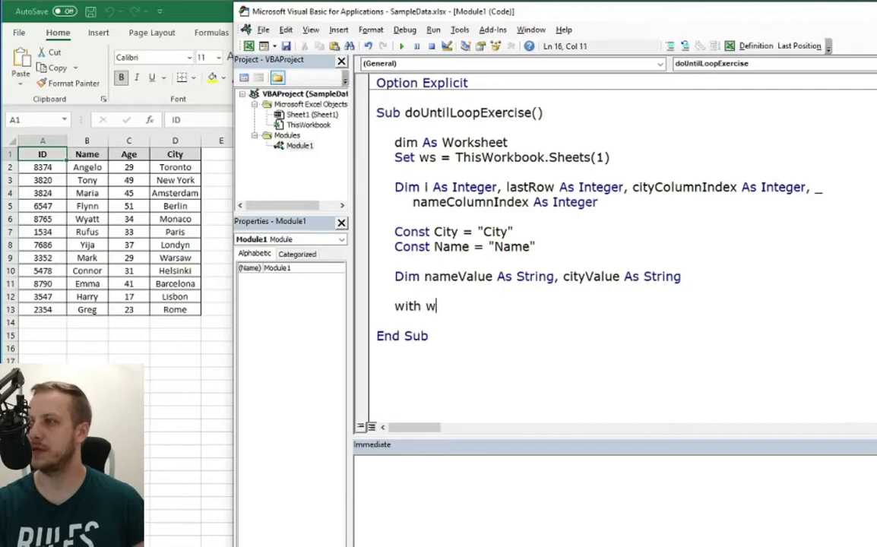
- Write the With ws … End With block and fix the declaration to Dim ws As Worksheet
{"action": "type", "text": "s"}
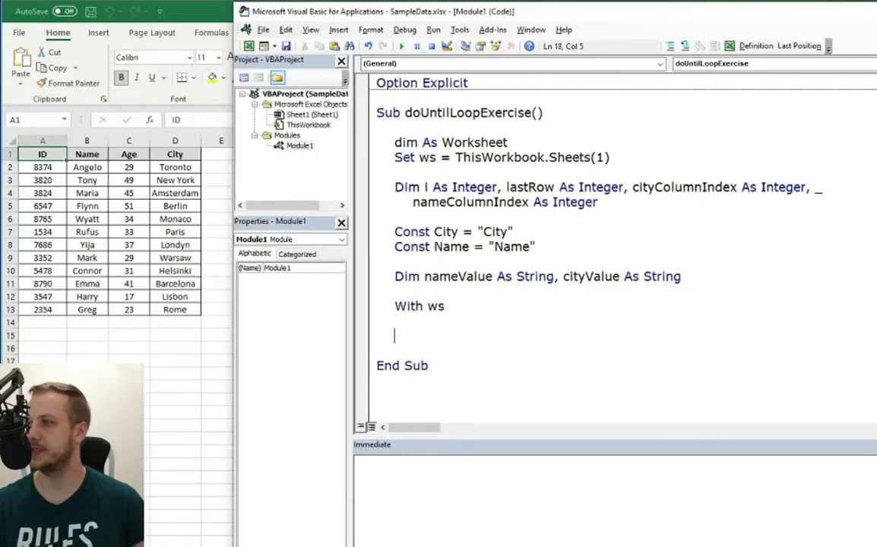
{"action": "type", "text": "end with"}
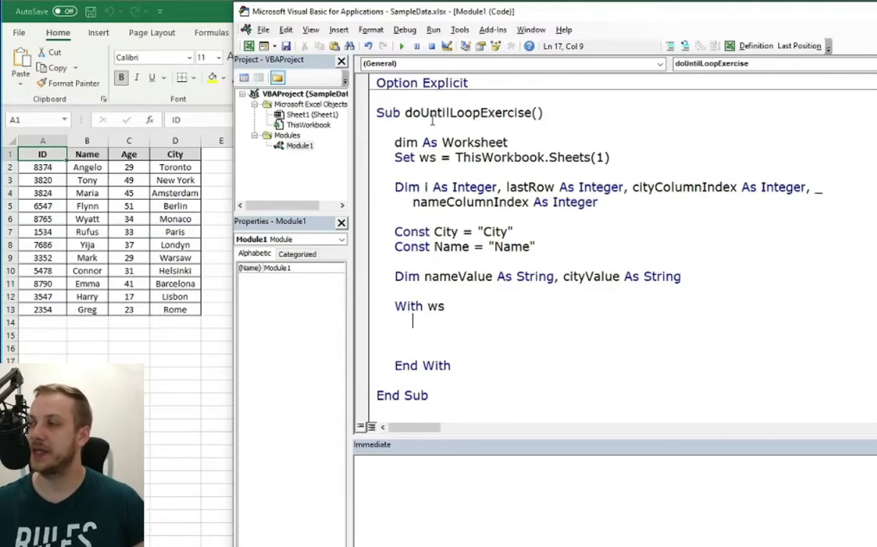
{"action": "left_click", "coordinate": [423, 143]}
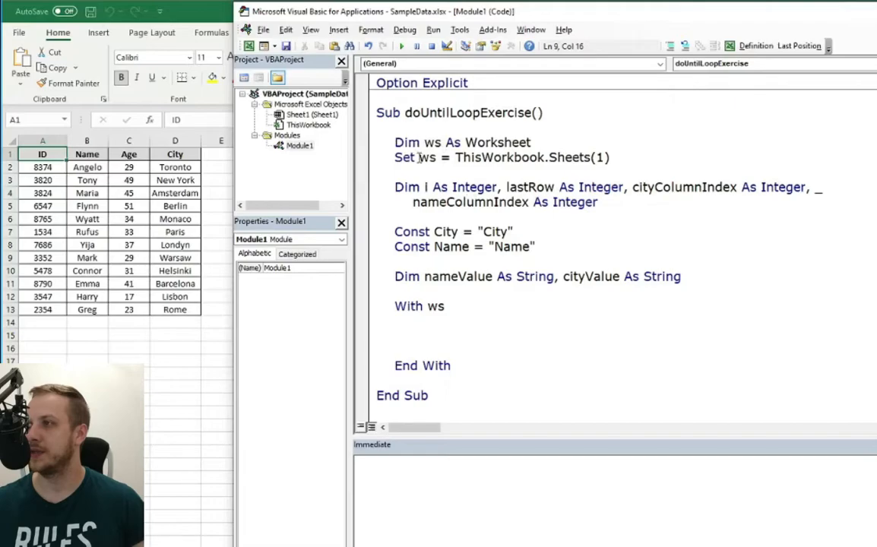
{"action": "left_click", "coordinate": [465, 327]}
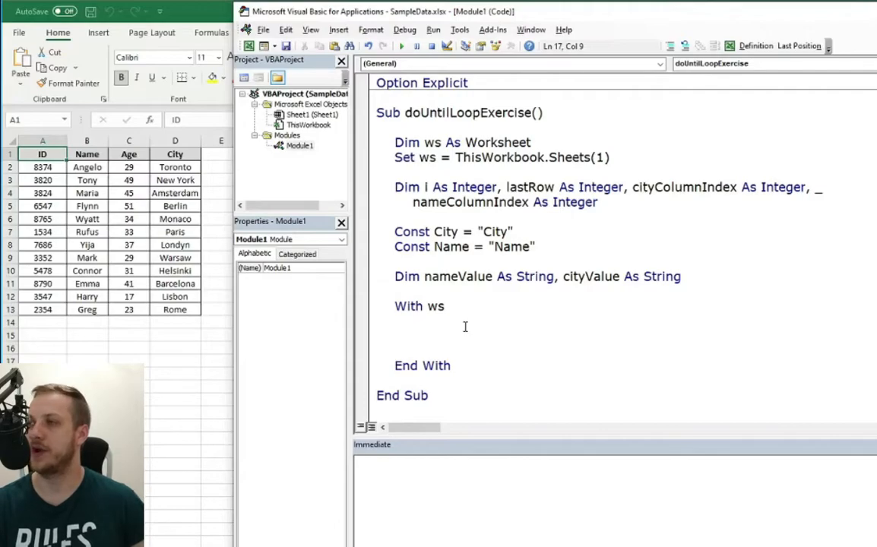
- Set cityColumnIndex = WorksheetFunction.Match(City, .Rows(1), 0)
{"action": "type", "text": ";e"}
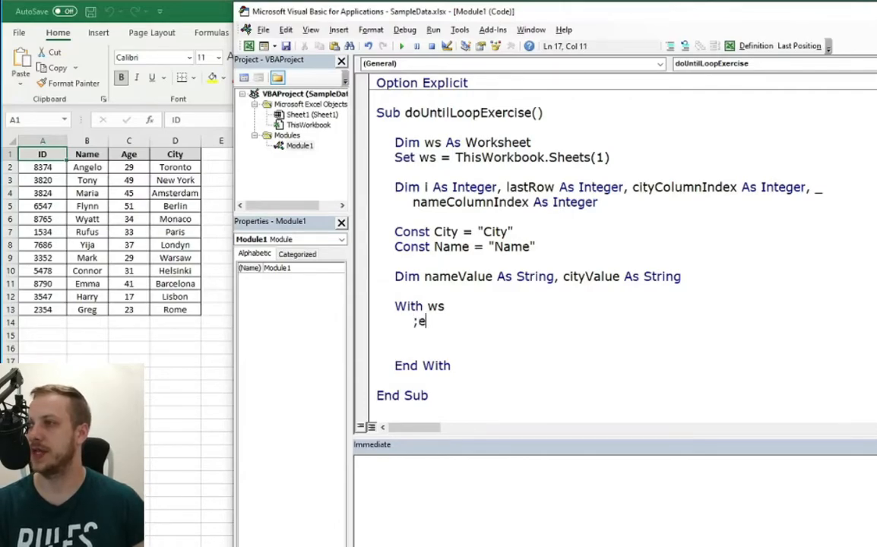
{"action": "type", "text": "let"}
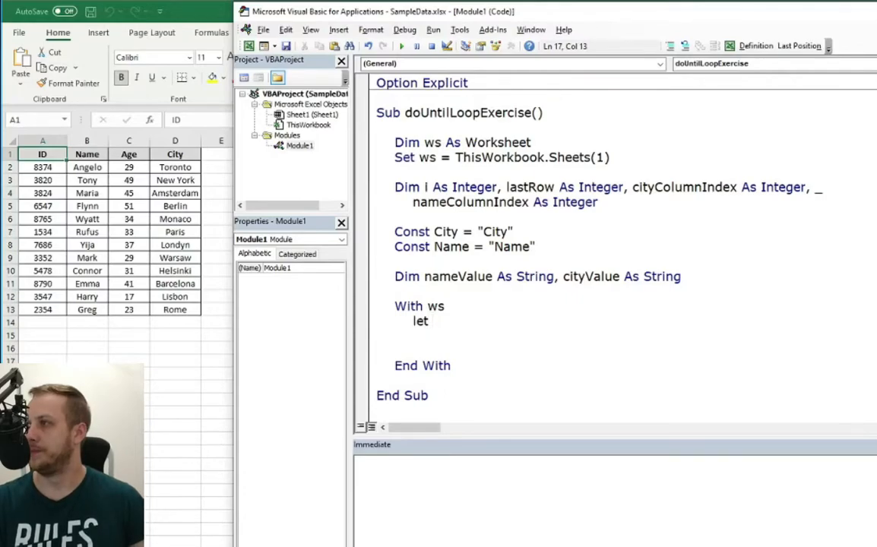
{"action": "type", "text": "co"}
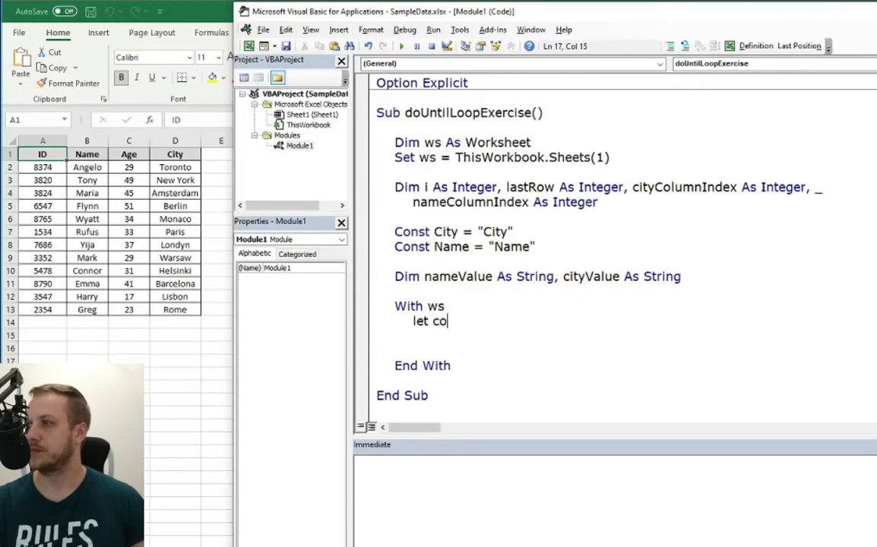
{"action": "type", "text": "cityColumnIndex ="}
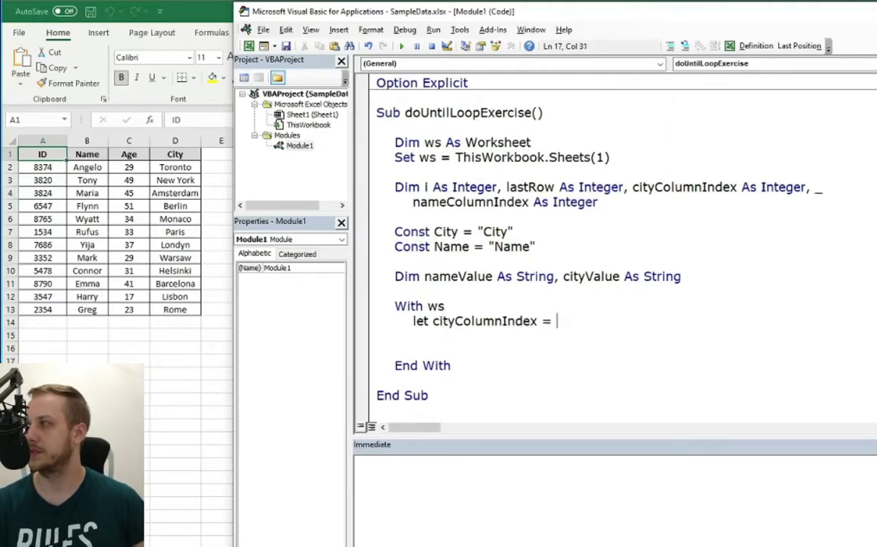
{"action": "type", "text": "workshe"}
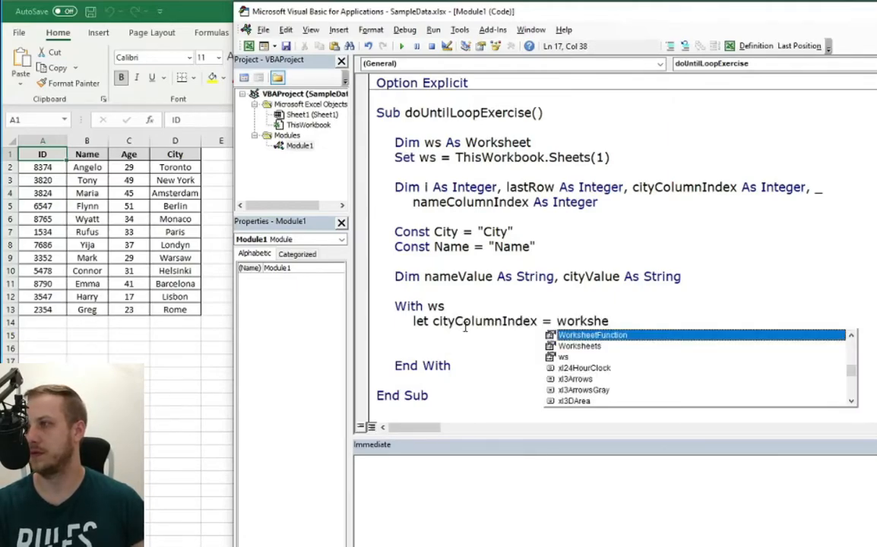
{"action": "type", "text": "WorksheetFunction.match("}
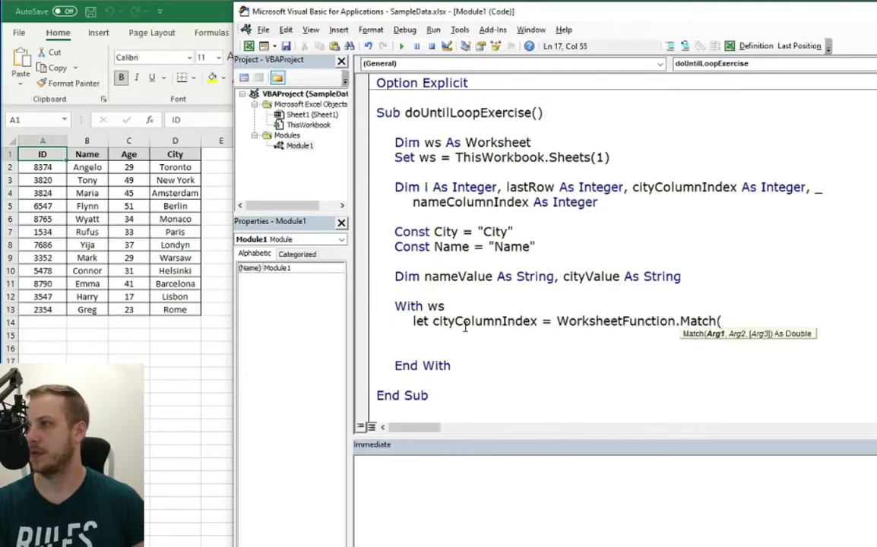
{"action": "type", "text": "City"}
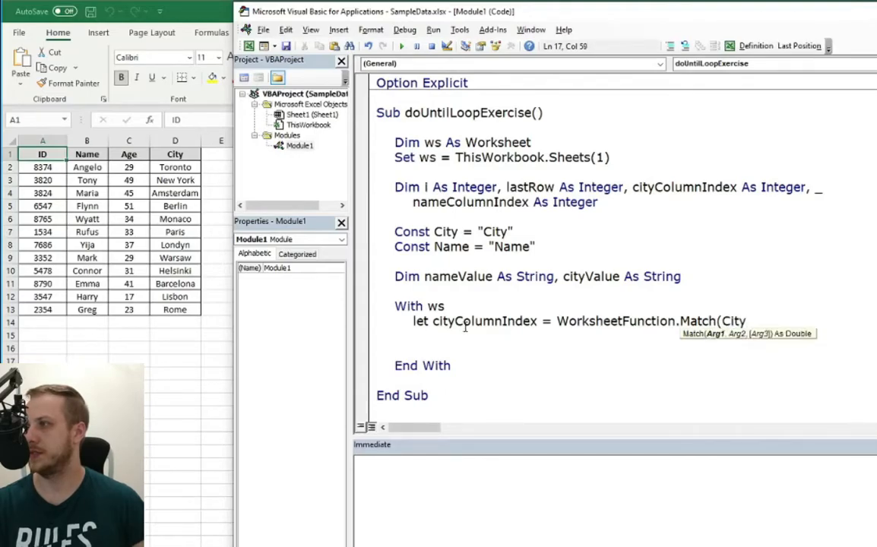
{"action": "type", "text": ",.Rows("}
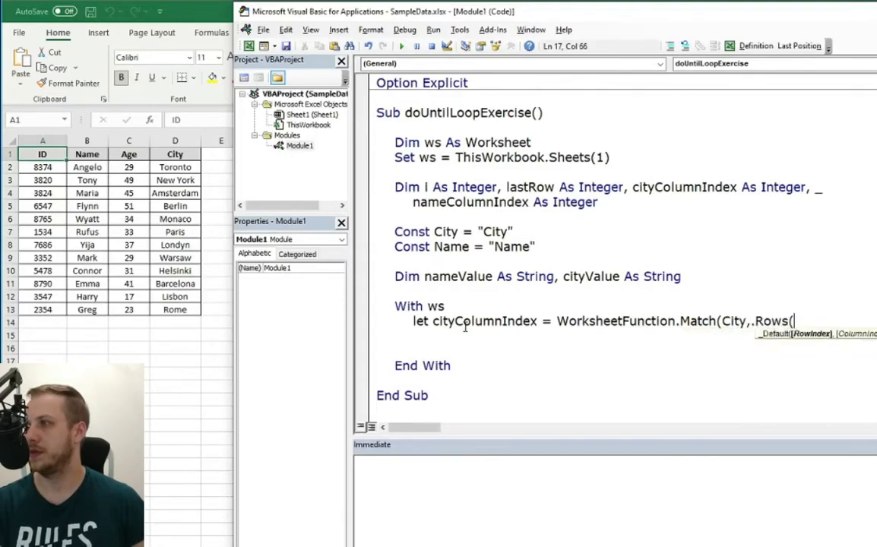
{"action": "type", "text": "1),0"}
{"action": "left_click", "coordinate": [635, 336]}
{"action": "type", "text": "let"}
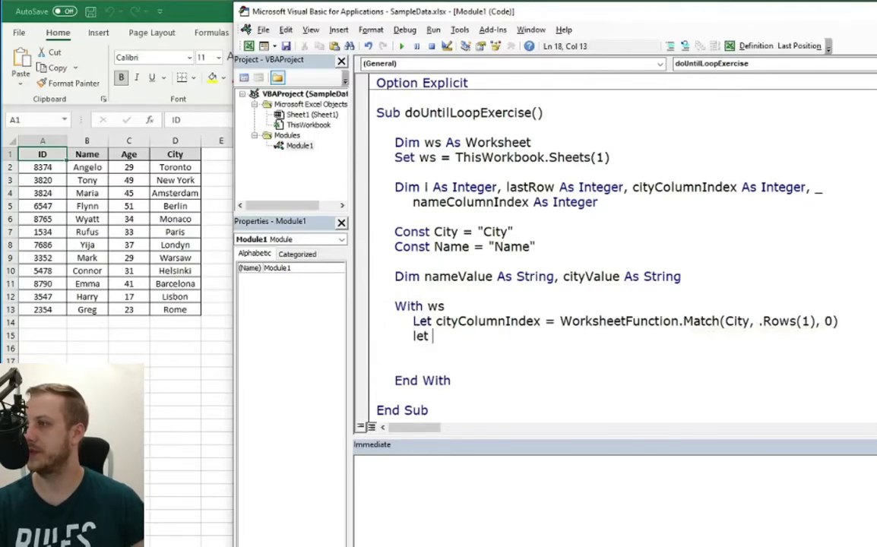
- Set nameColumnIndex = WorksheetFunction.Match(Name, .Rows(1), 0)
{"action": "type", "text": "name"}
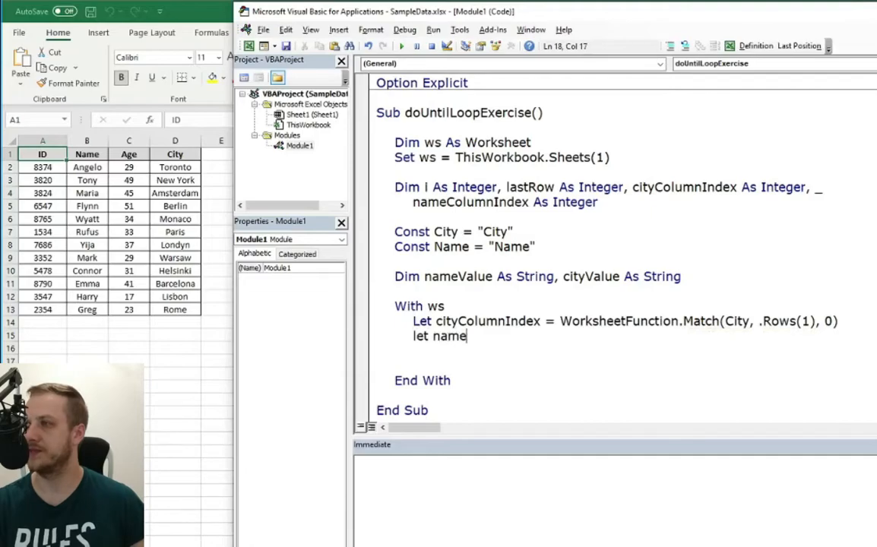
{"action": "type", "text": "ColumnIndex"}
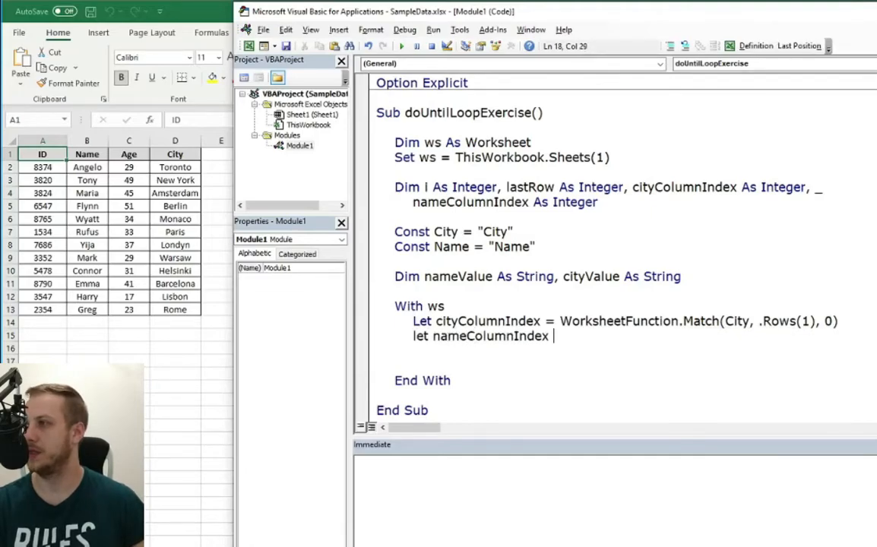
{"action": "type", "text": "= workshe"}
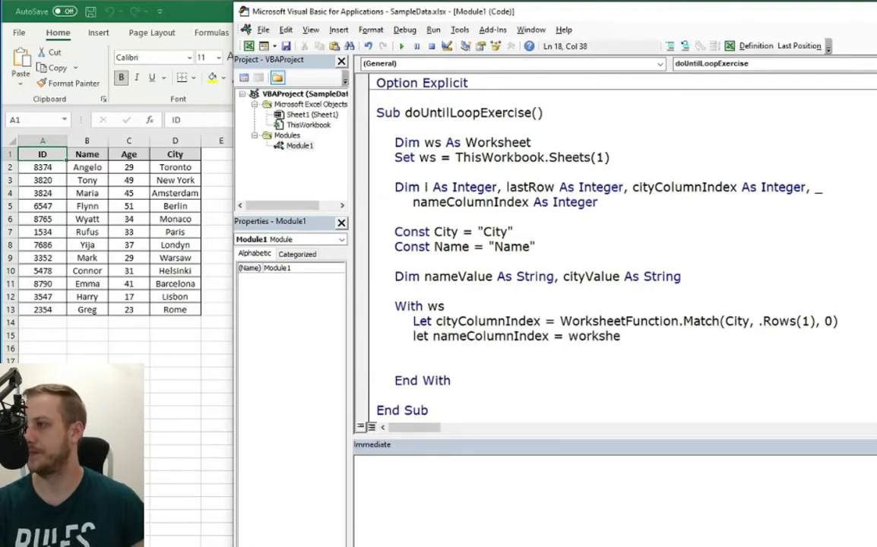
{"action": "type", "text": "WorksheetFunction.Match"}
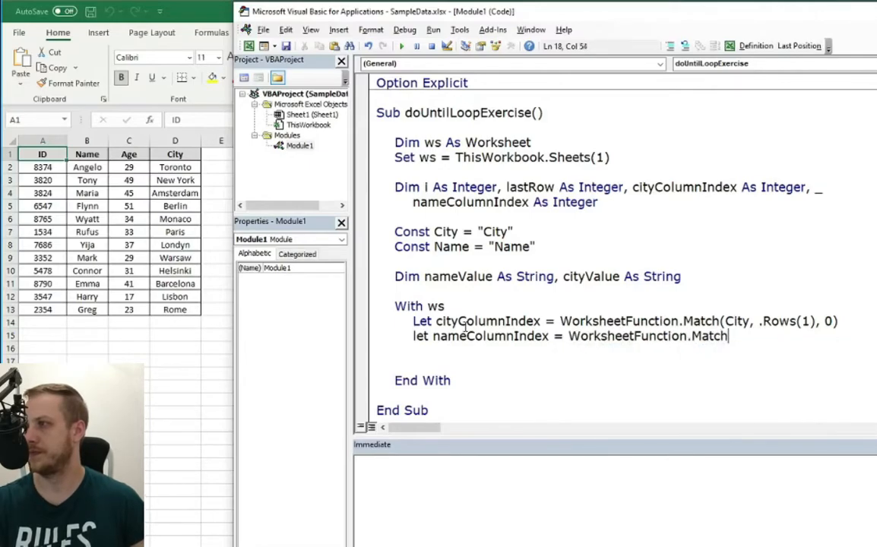
{"action": "type", "text": "(Name,"}
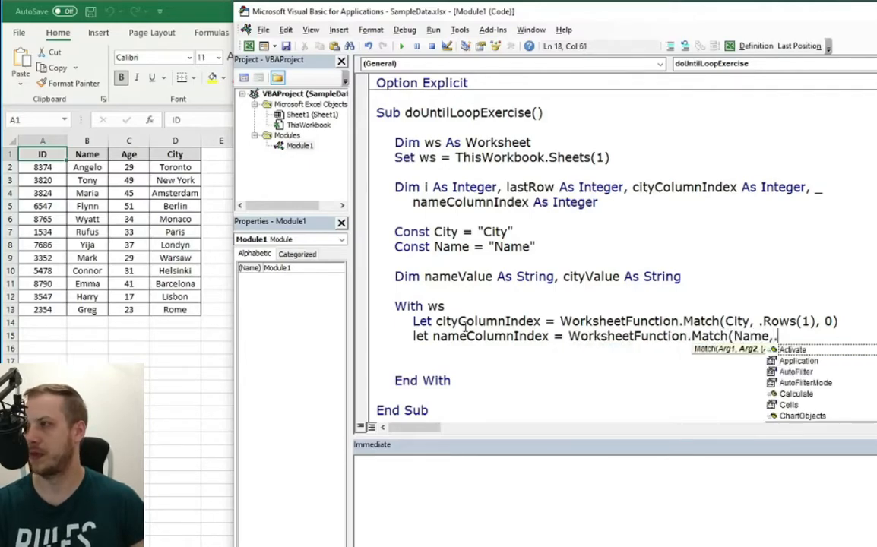
{"action": "type", "text": ".Rows(1), 0"}
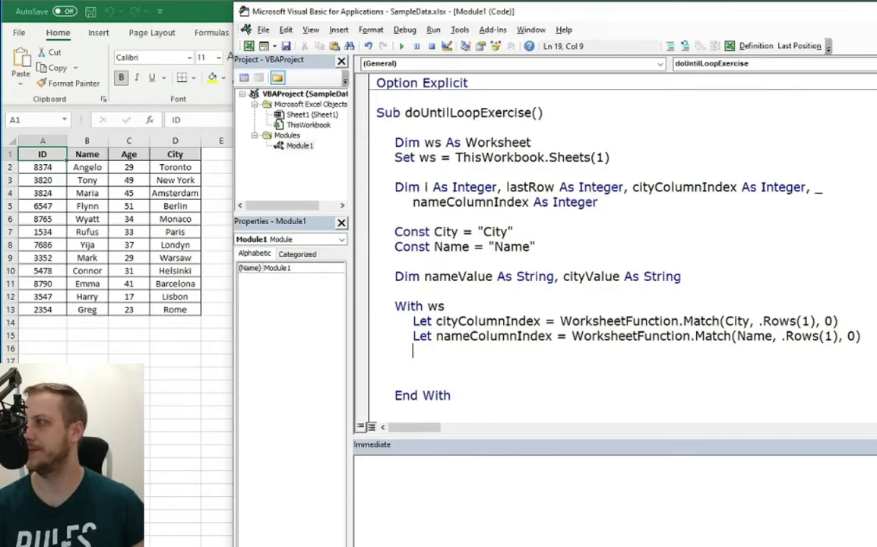
- Set lastRow = .Cells(.Rows.Count, cityColumnIndex).End(xlUp).Row
{"action": "type", "text": "let lastr"}
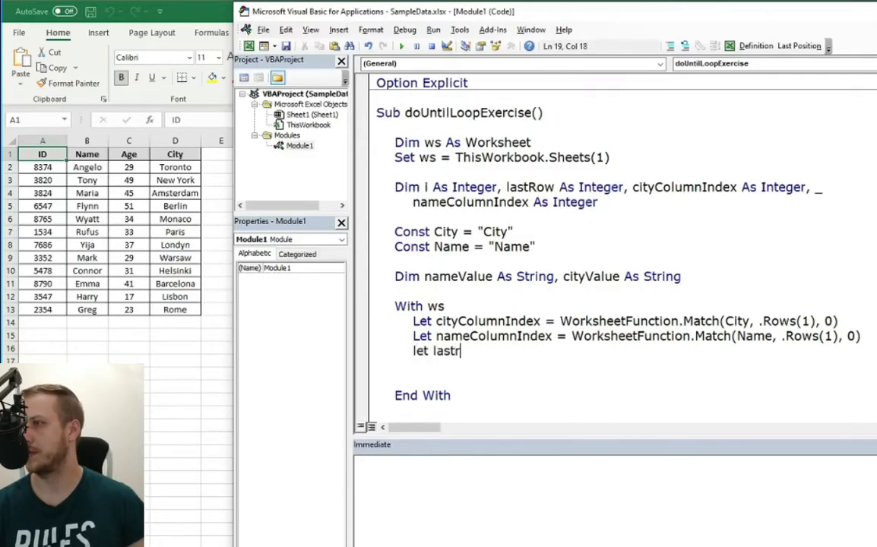
{"action": "type", "text": "Row = .cells"}
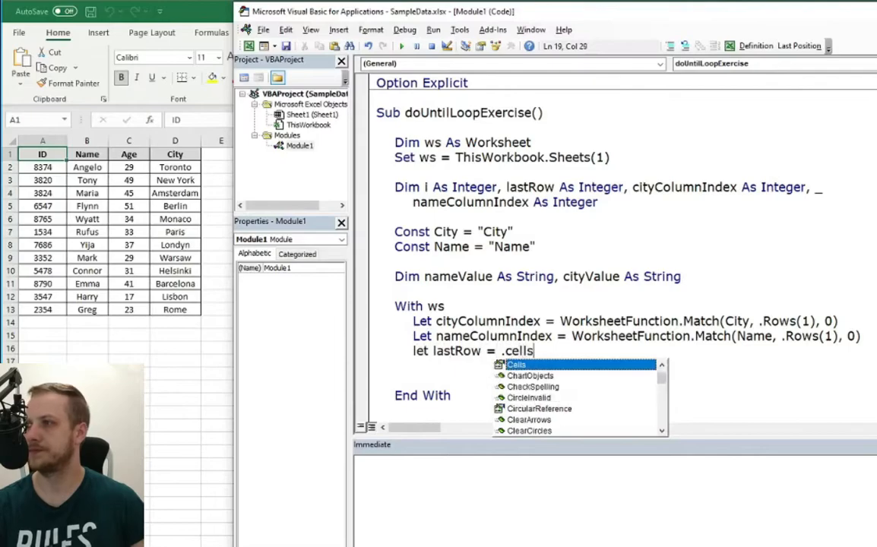
{"action": "type", "text": "(.Rows.o"}
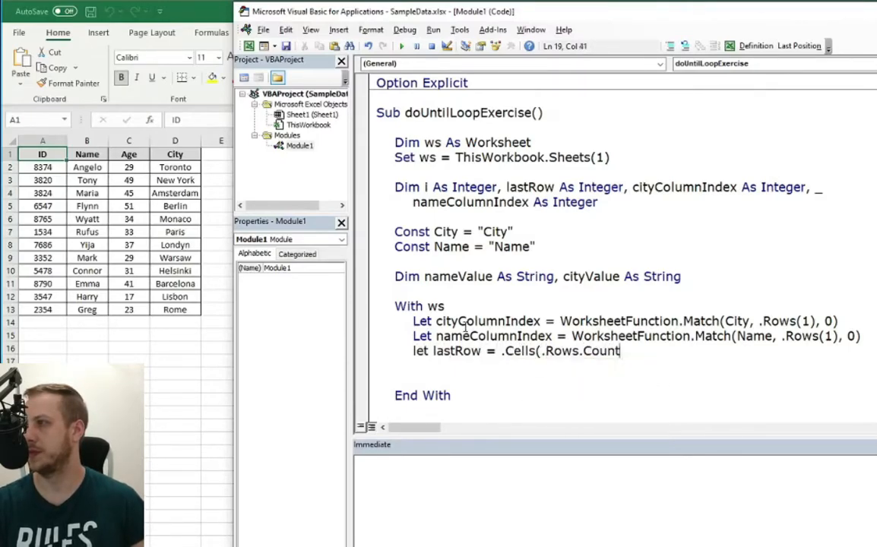
{"action": "type", "text": ","}
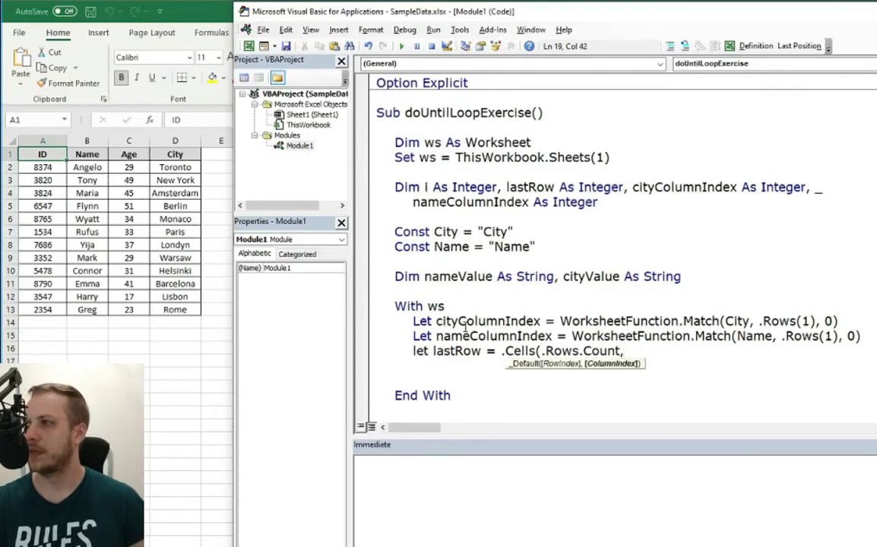
{"action": "type", "text": "city"}
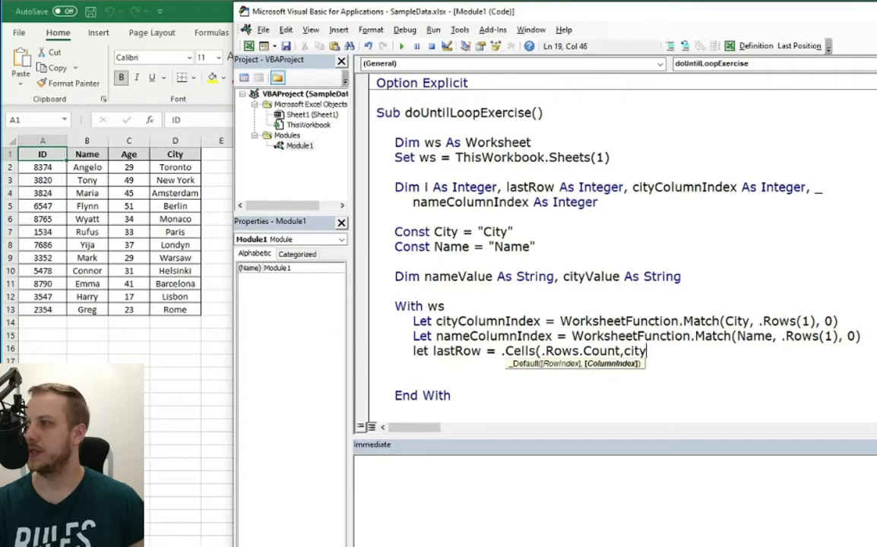
{"action": "type", "text": "ColumnIndex)"}
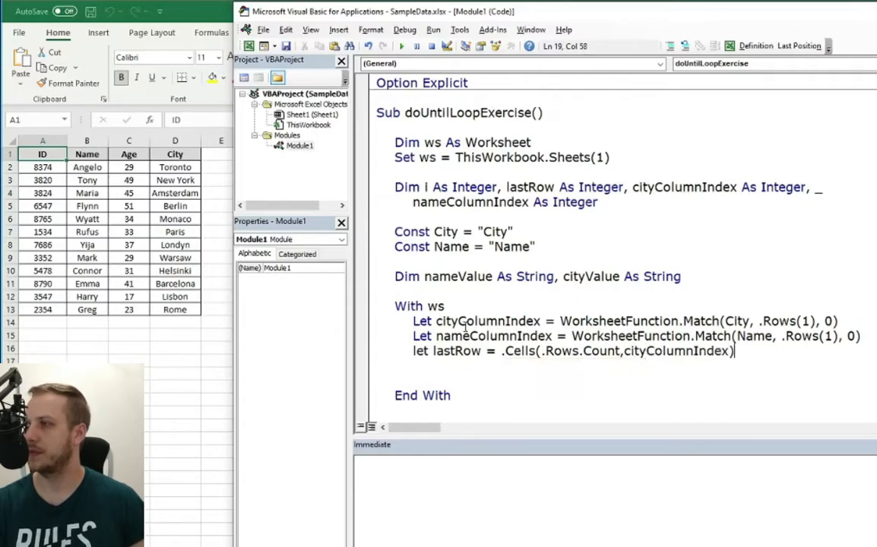
{"action": "type", "text": ".end(xlui"}
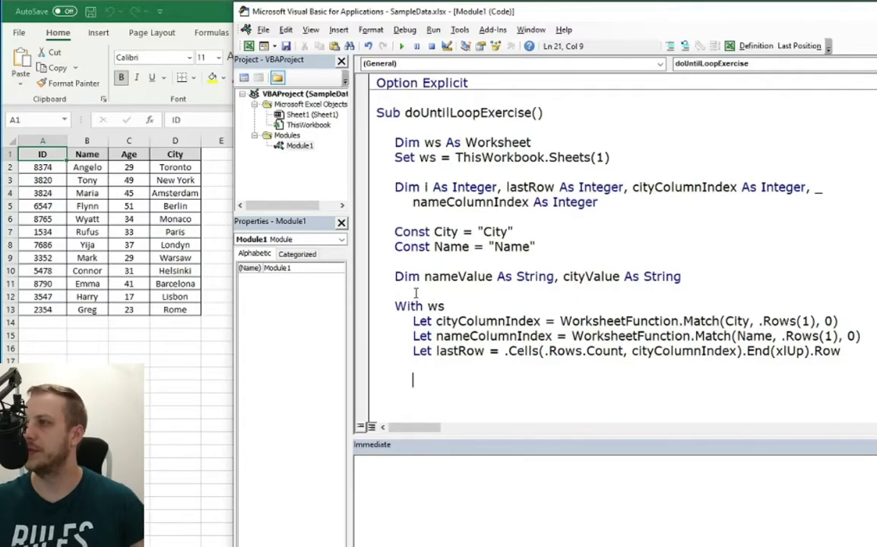
- Add a Do … Loop Until <condition> skeleton below the lastRow line
{"action": "scroll", "scroll_direction": "down", "scroll_amount": 3}
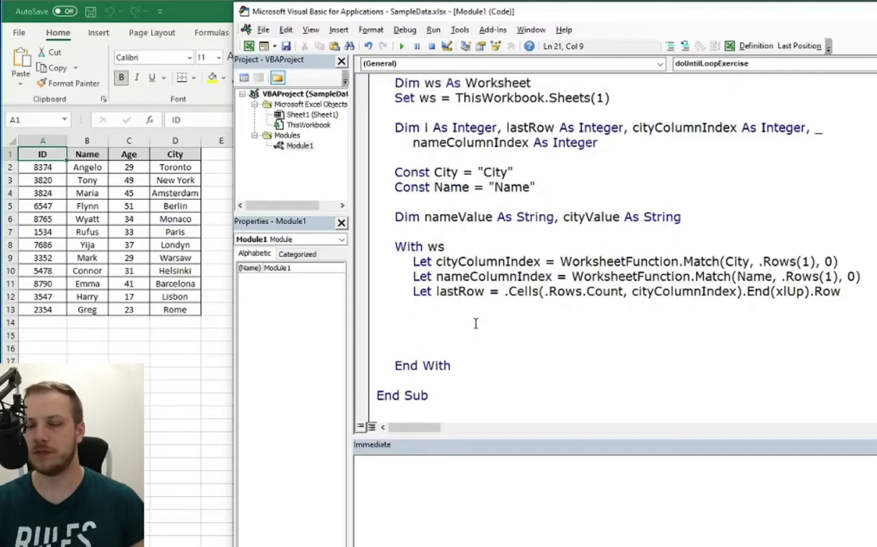
{"action": "type", "text": "Do"}
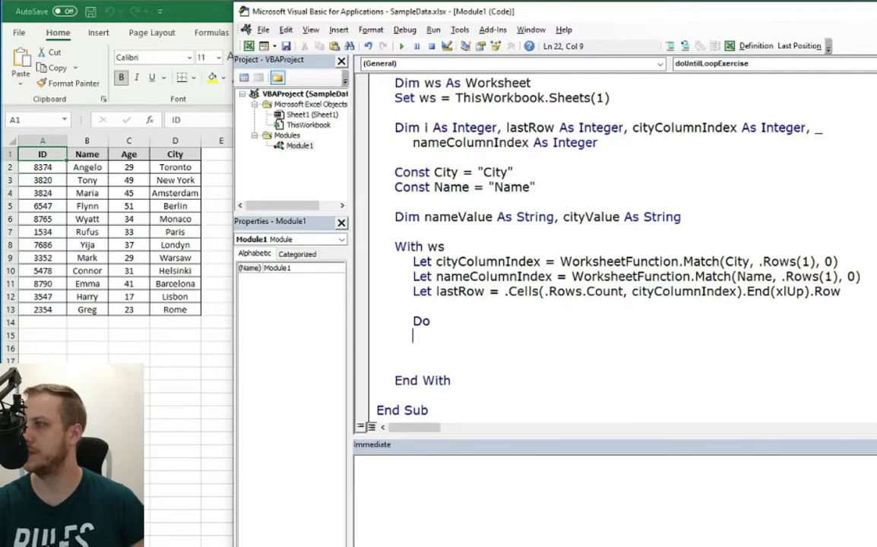
{"action": "type", "text": "Loop"}
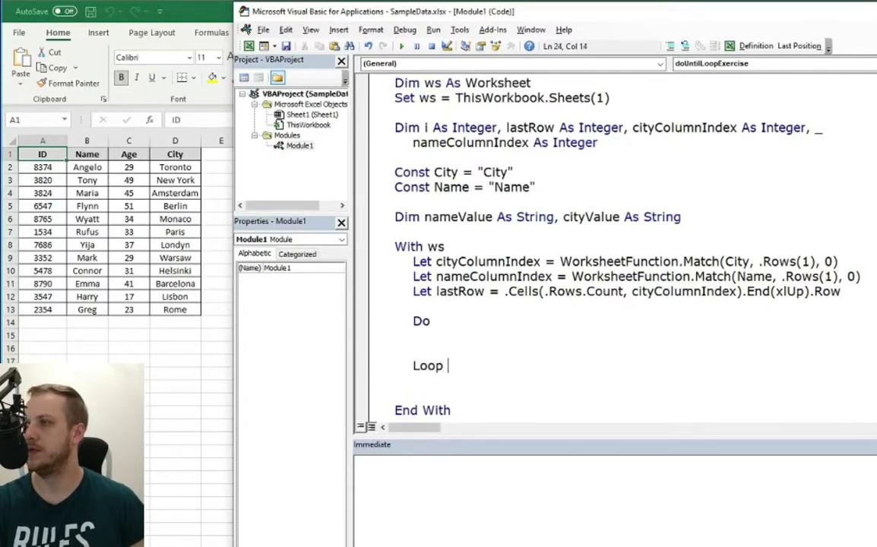
{"action": "type", "text": "Until"}
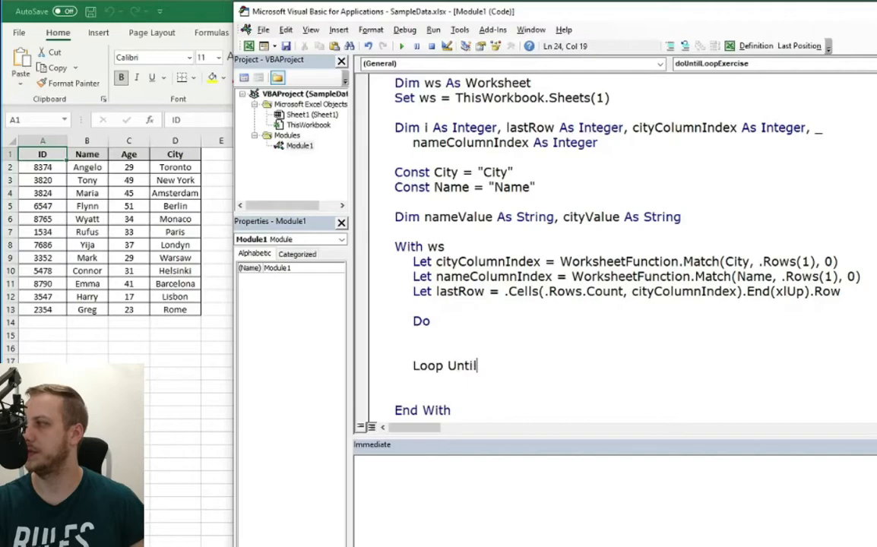
{"action": "type", "text": "<condi"}
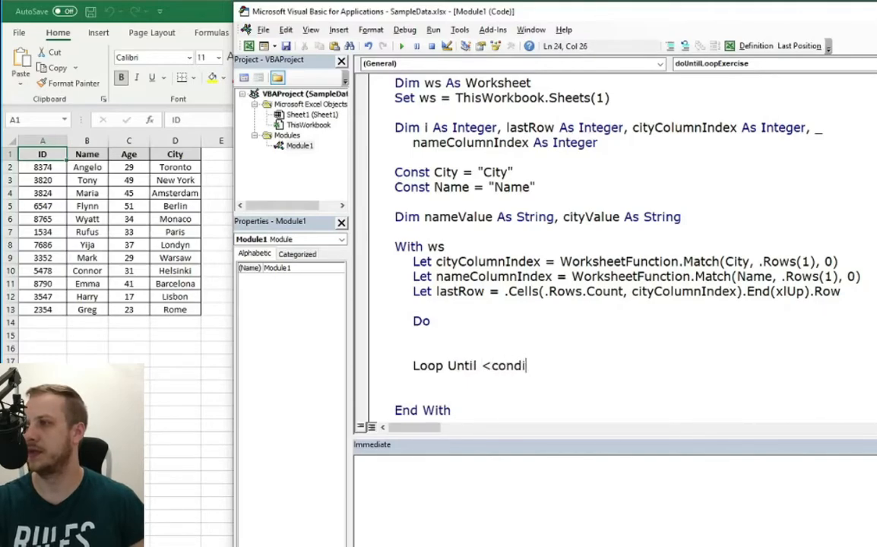
{"action": "type", "text": "tion>"}
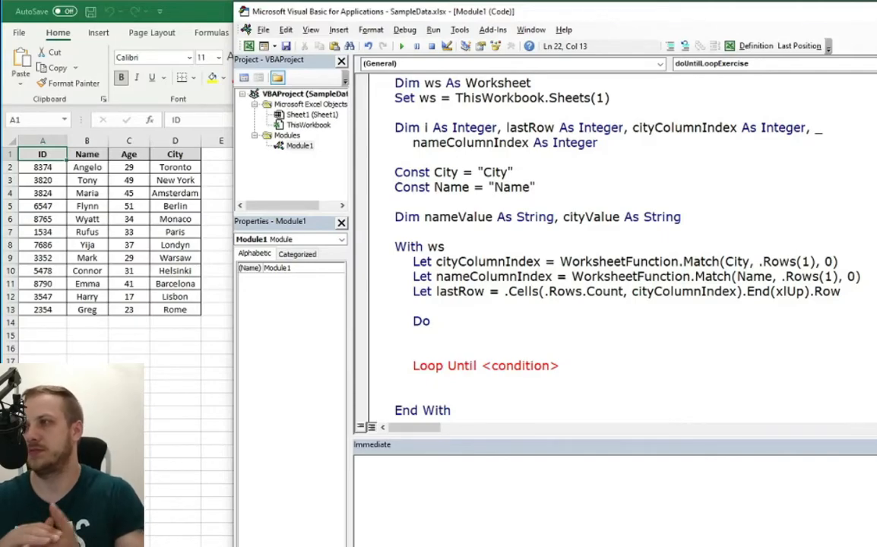
{"action": "left_click", "coordinate": [432, 337]}
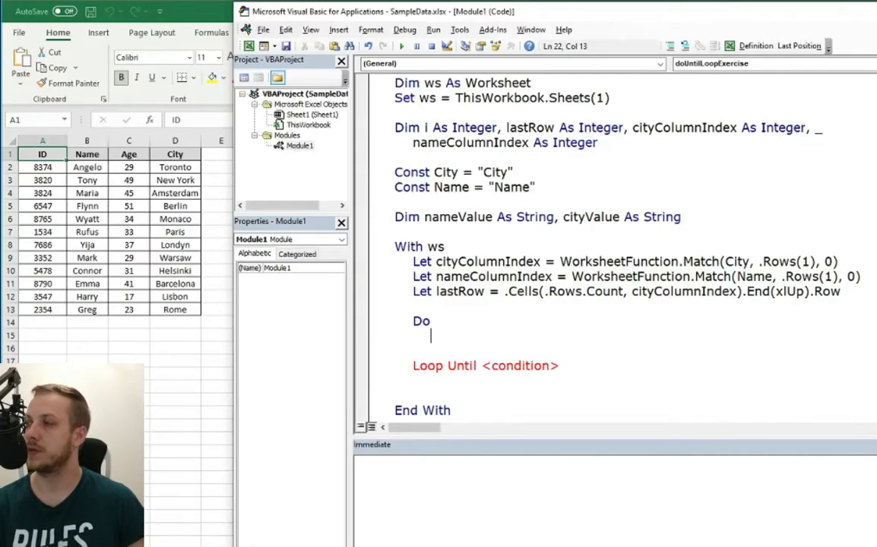
- Inside the Do loop set cityValue = .Cells(i, cityColumnIndex).Value
{"action": "type", "text": "let"}
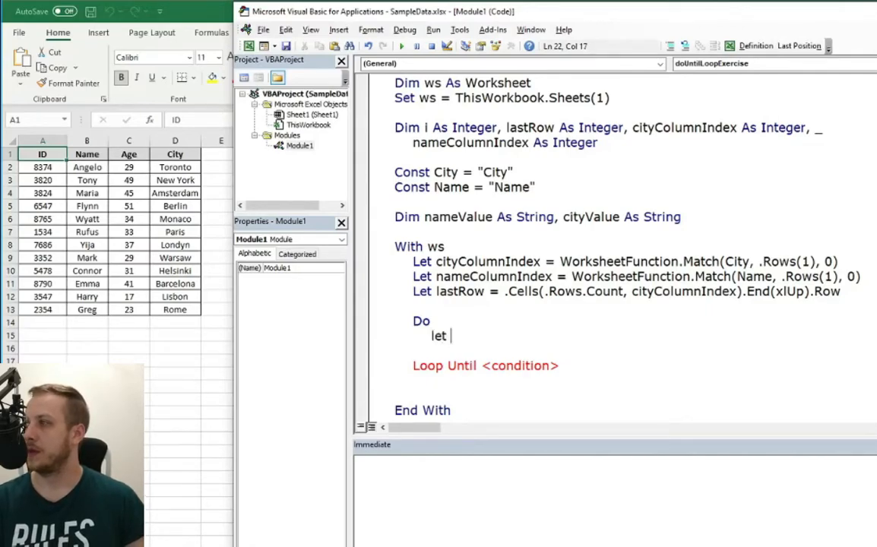
{"action": "type", "text": "cityValue"}
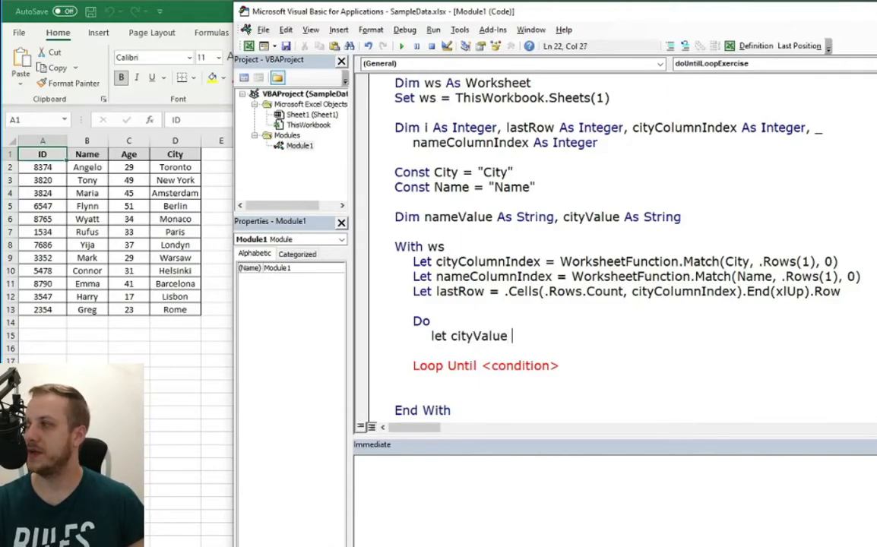
{"action": "type", "text": "= .Cells("}
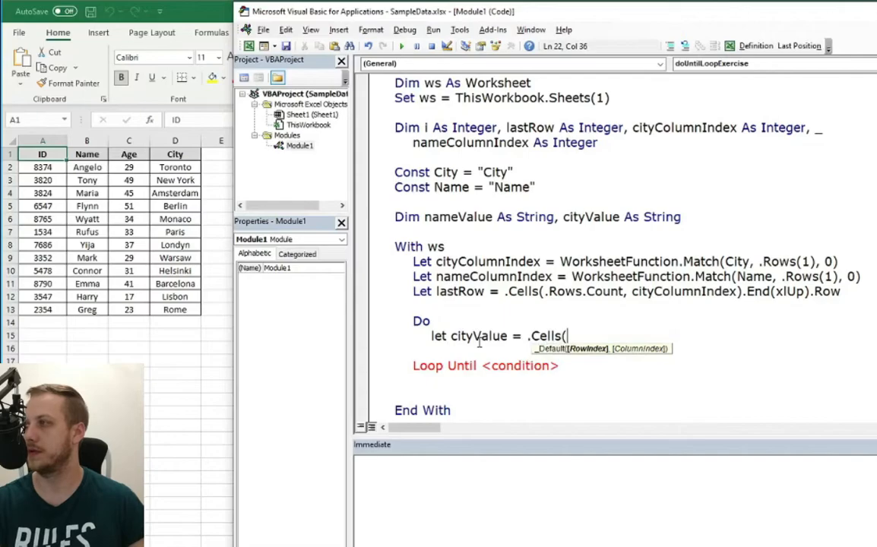
{"action": "type", "text": "i,"}
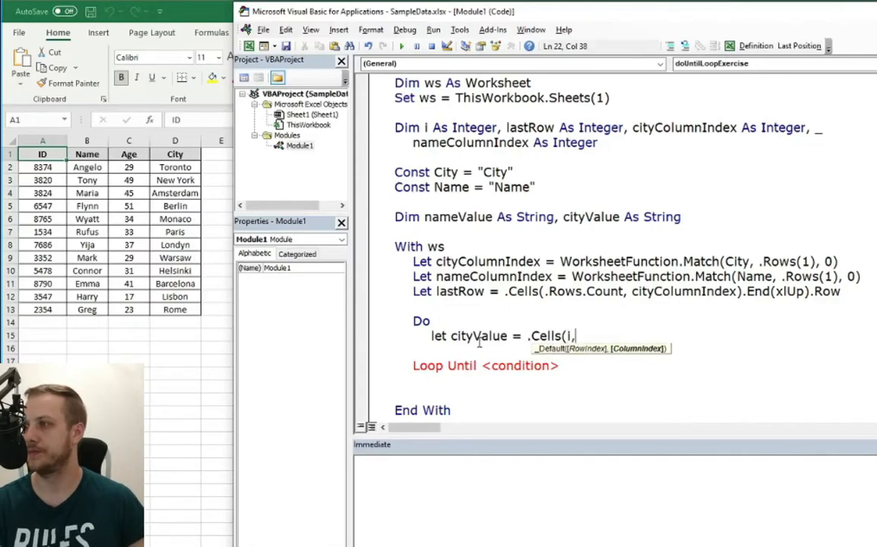
{"action": "type", "text": "cityc"}
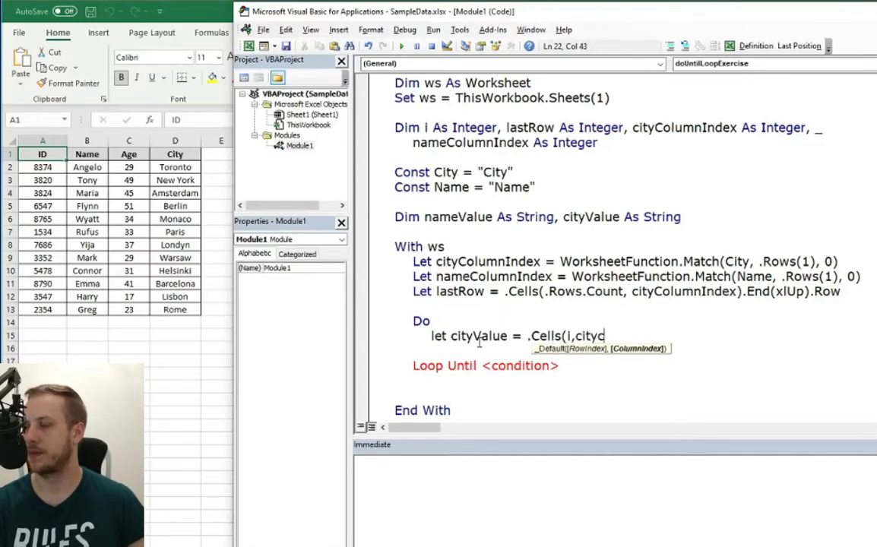
{"action": "type", "text": "olumnIndex).Value"}
{"action": "left_click", "coordinate": [641, 351]}
{"action": "type", "text": "let"}
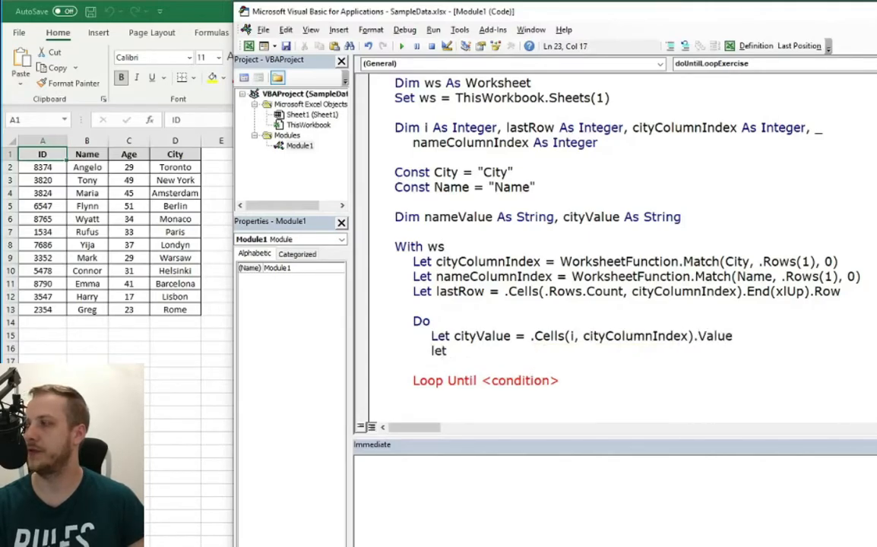
- Begin Let nameValue = .Cells(i, nameColumnIndex) for the name lookup
{"action": "type", "text": "nameVa"}
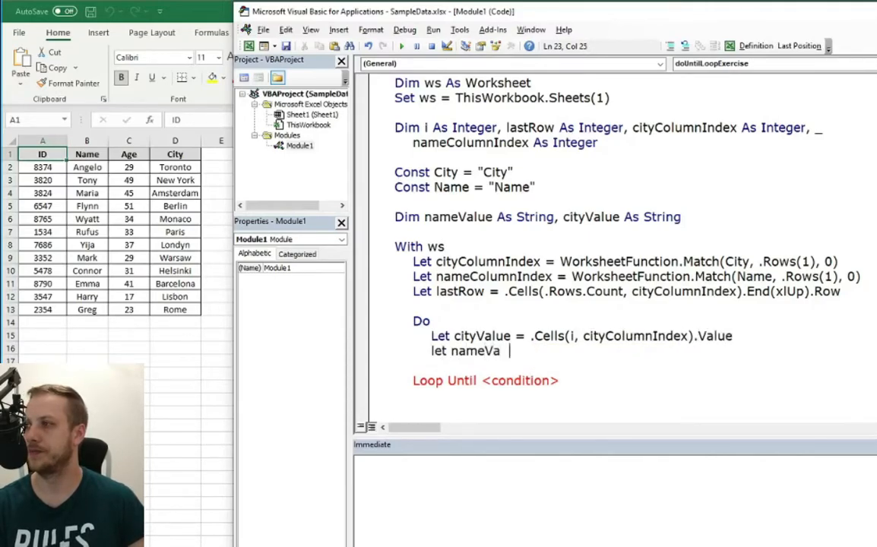
{"action": "type", "text": "lue ="}
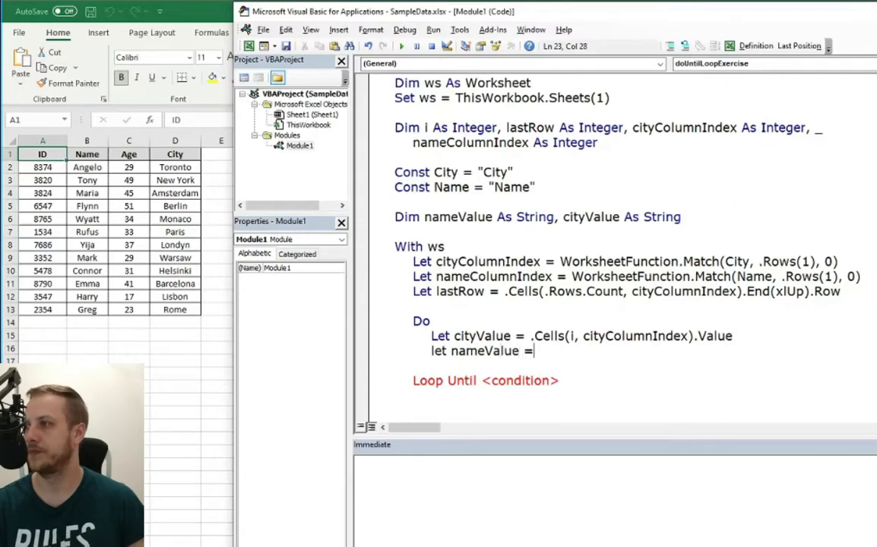
{"action": "type", "text": ".Cells(i"}
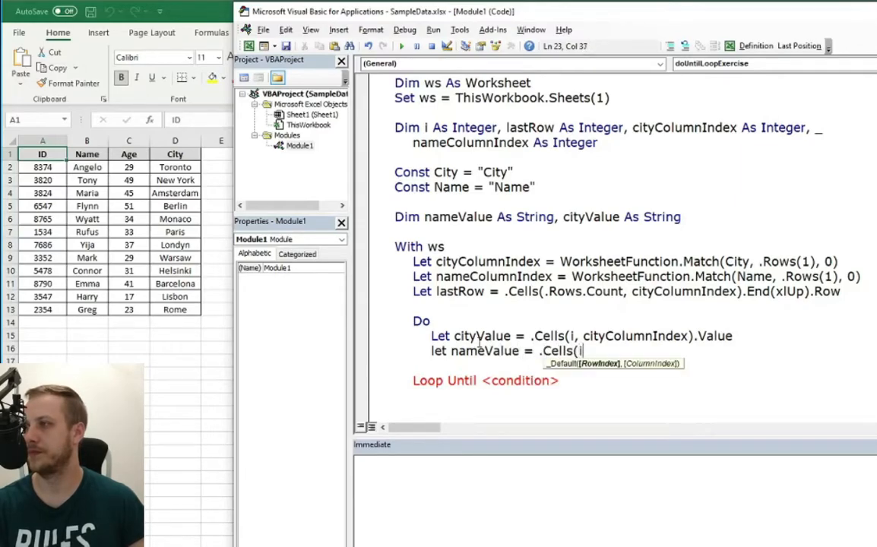
{"action": "type", "text": ",nameColumnIndex).Value"}
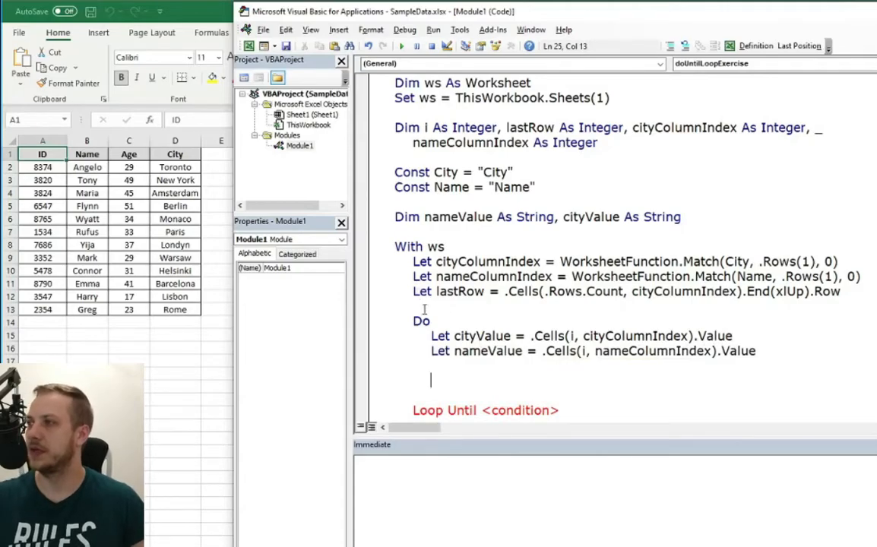
- Write If Len(cityValue) < 7 Then, correcting the 6 to 7
{"action": "scroll", "scroll_direction": "down", "scroll_amount": 3}
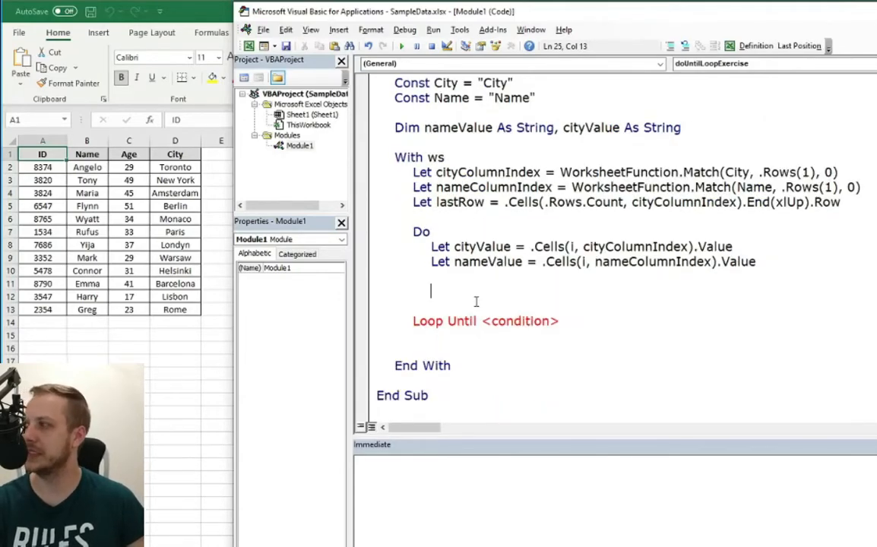
{"action": "type", "text": "if"}
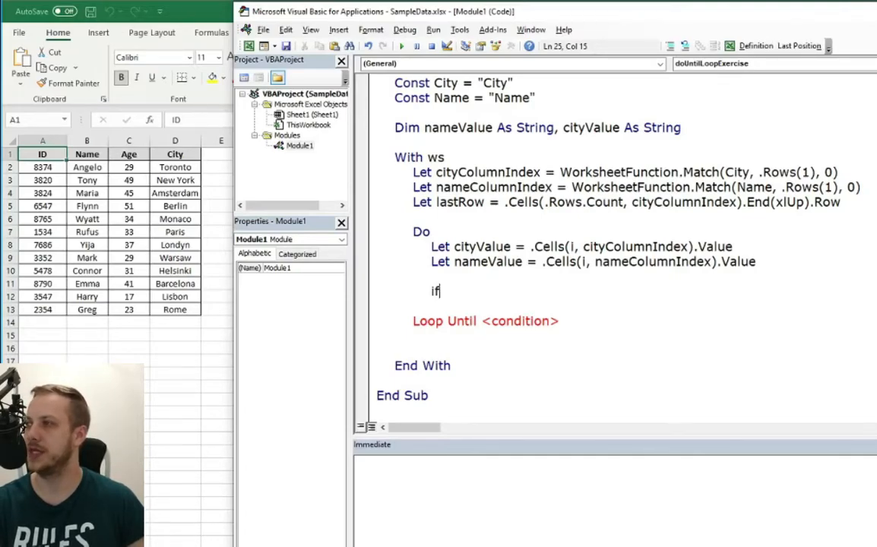
{"action": "type", "text": "len"}
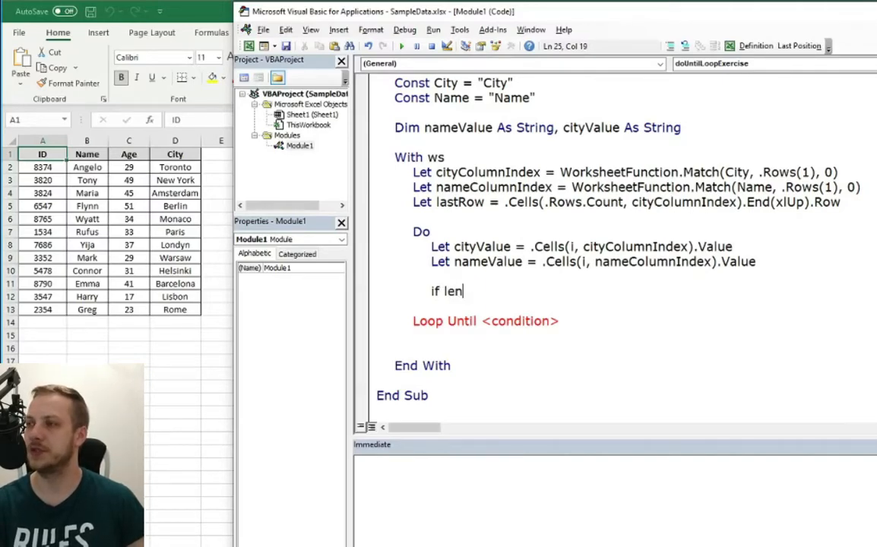
{"action": "type", "text": "("}
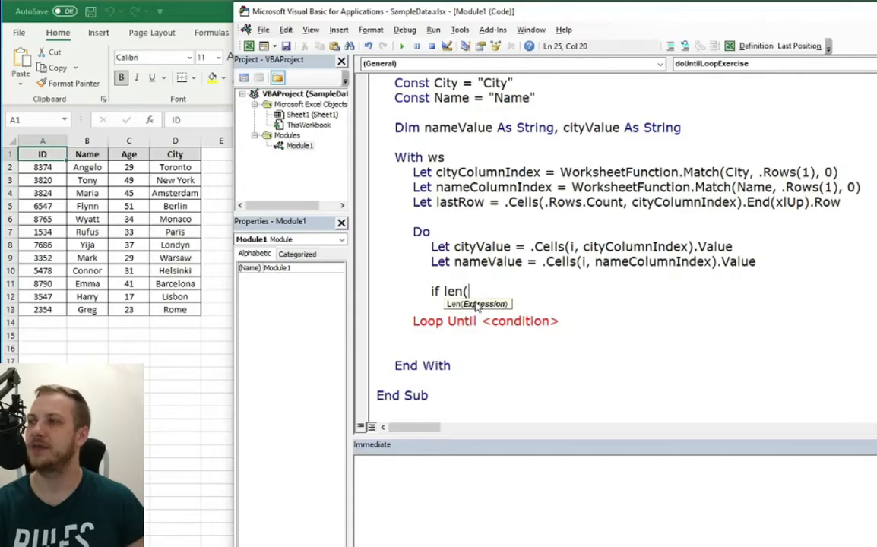
{"action": "type", "text": "cityValue"}
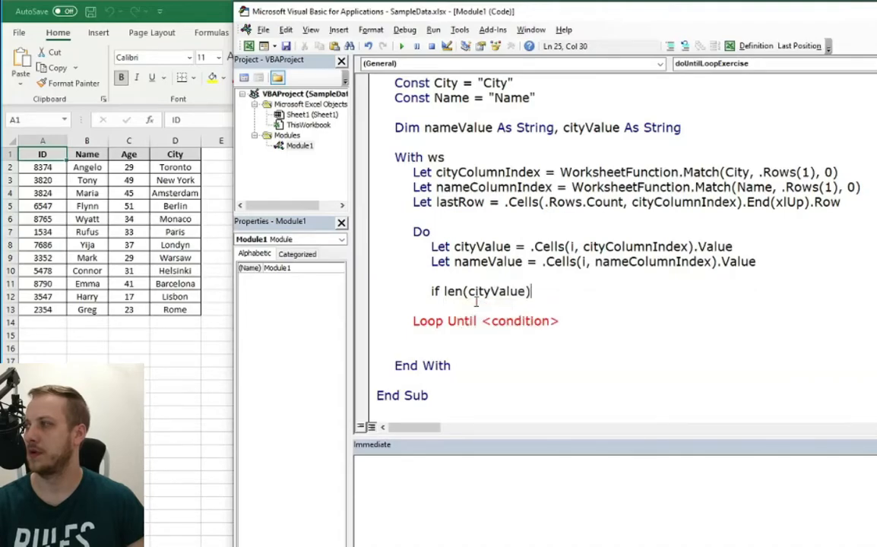
{"action": "type", "text": "< 6"}
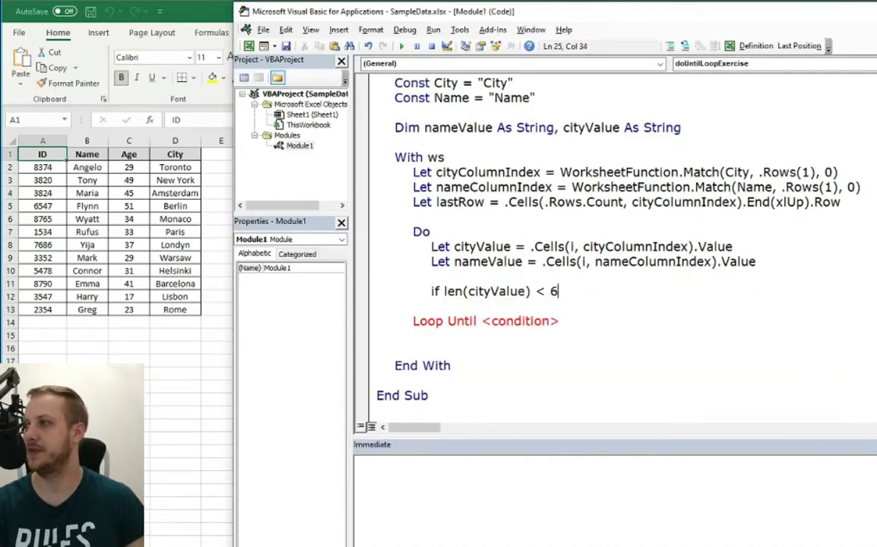
{"action": "type", "text": "7 th"}
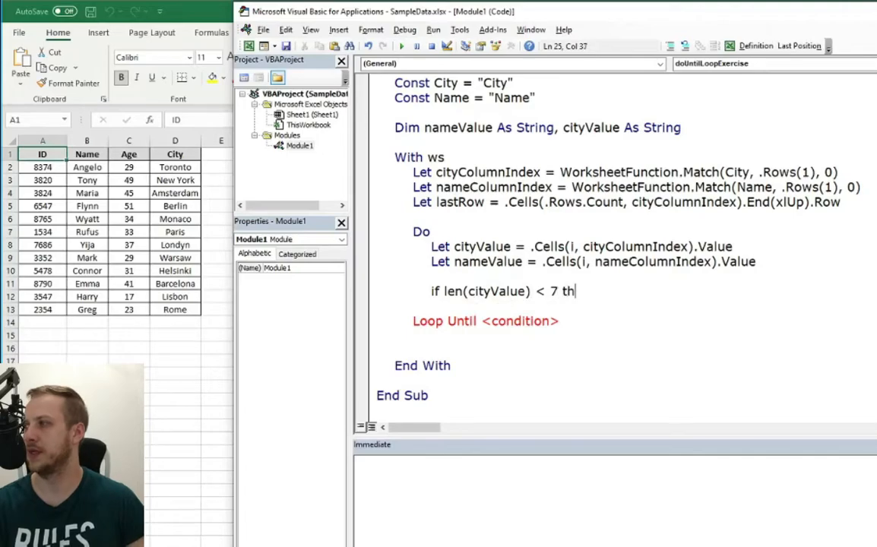
{"action": "type", "text": "en"}
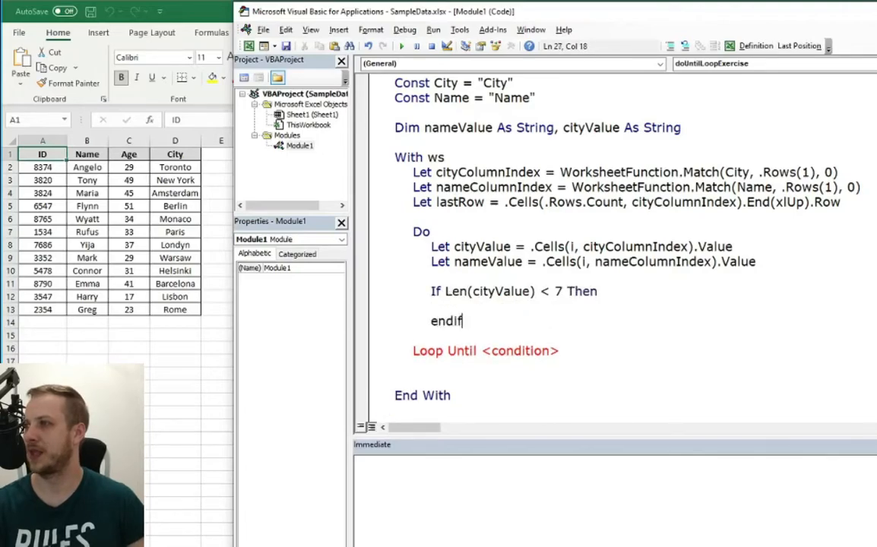
{"action": "key", "text": "enter"}
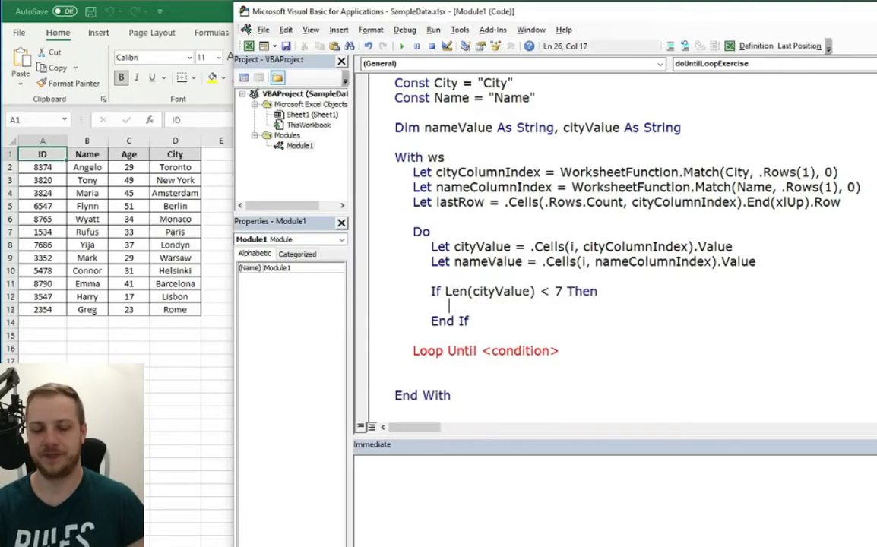
- Add Debug.Print nameValue inside the If block
{"action": "type", "text": "debug.Print"}
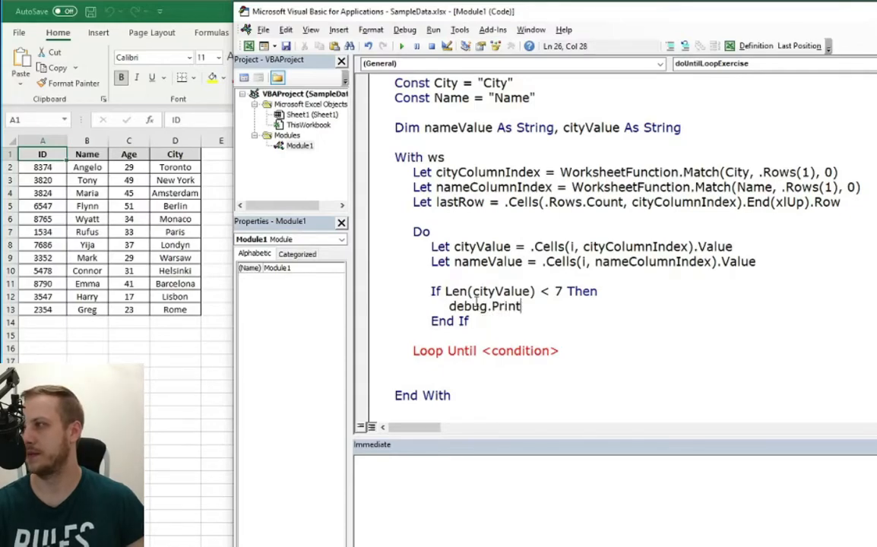
{"action": "type", "text": "namev"}
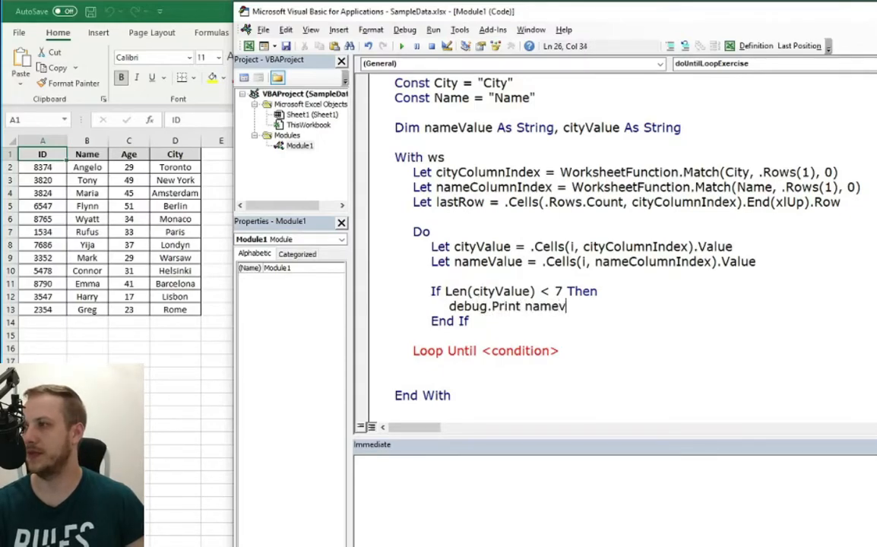
{"action": "type", "text": "alue"}
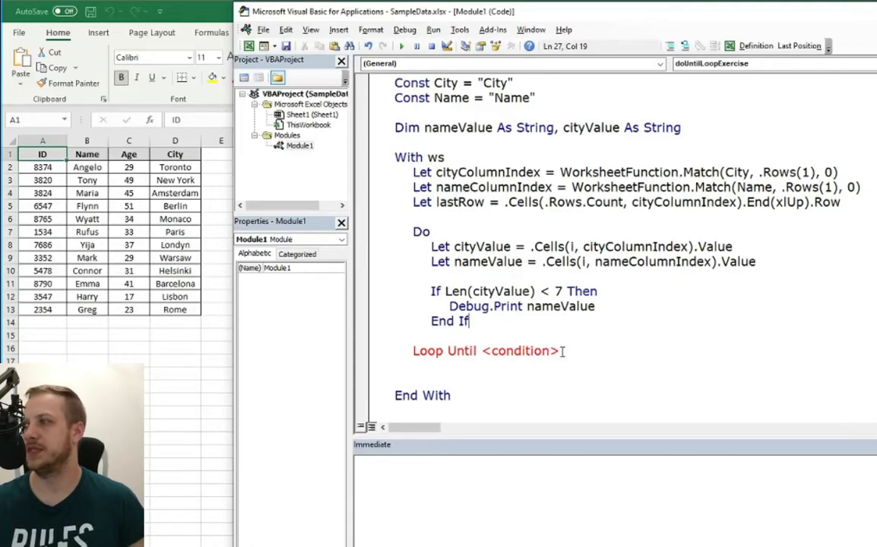
- Insert a blank line between the lastRow assignment and the Do statement
{"action": "left_click", "coordinate": [482, 349]}
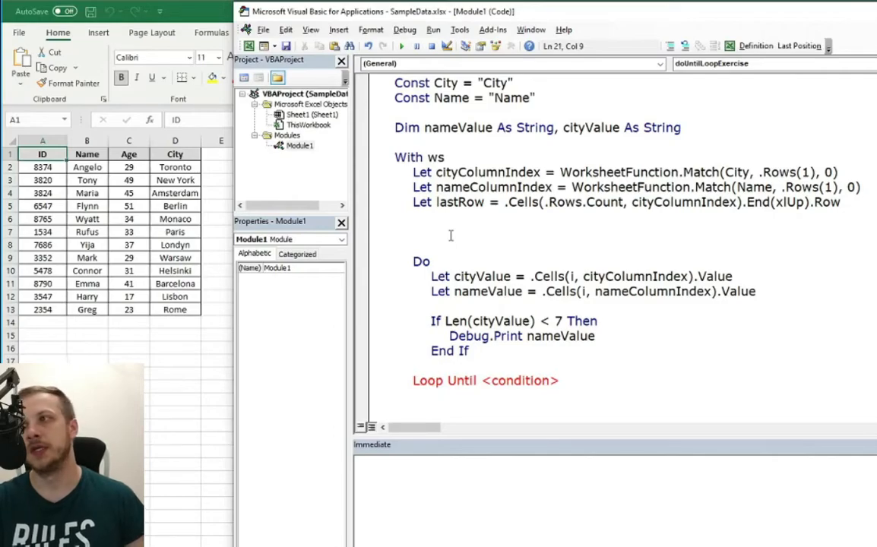
- Initialise the counter with Let i = 2 before the Do loop
{"action": "type", "text": "let"}
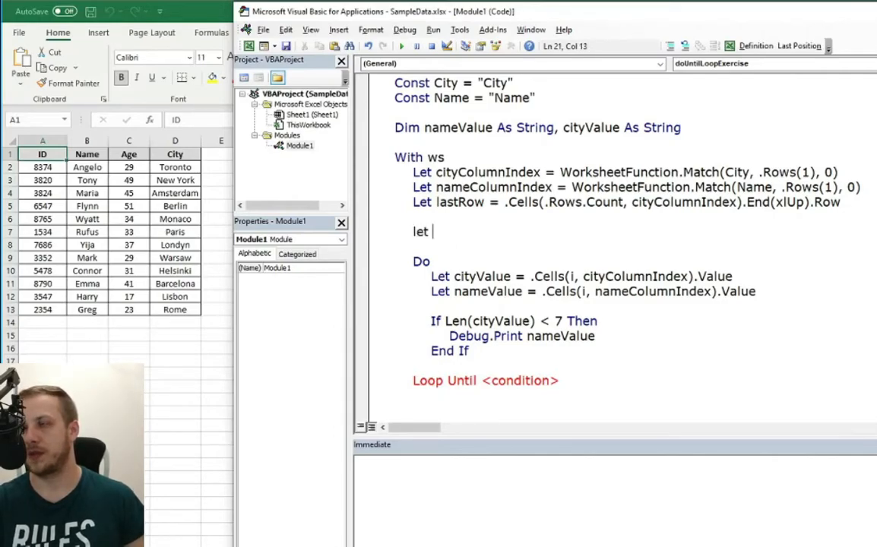
{"action": "type", "text": "u"}
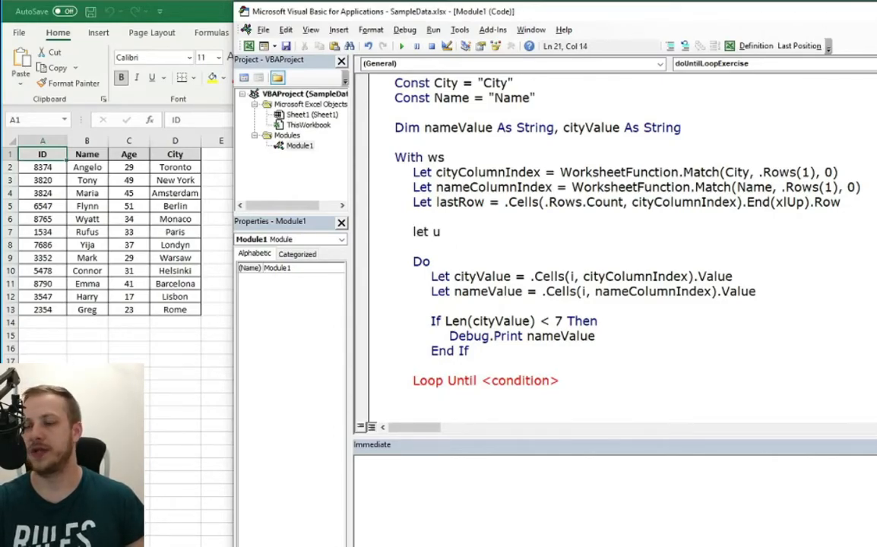
{"action": "type", "text": "i"}
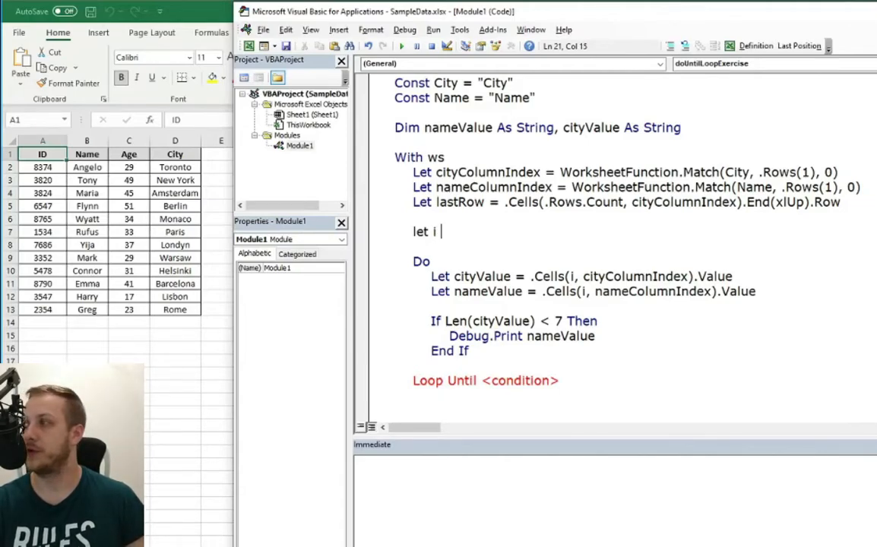
{"action": "type", "text": "= 2"}
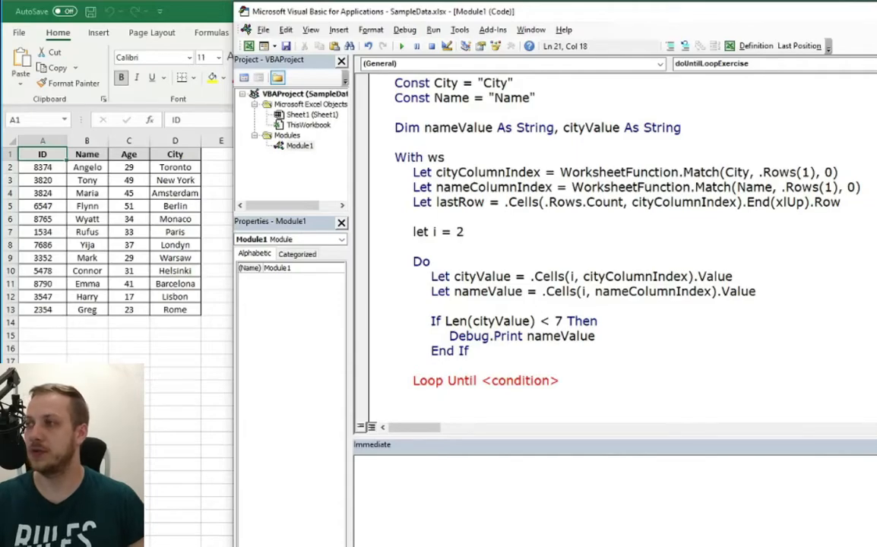
- Increment the counter with i = i + 1 after End If
{"action": "left_click", "coordinate": [486, 361]}
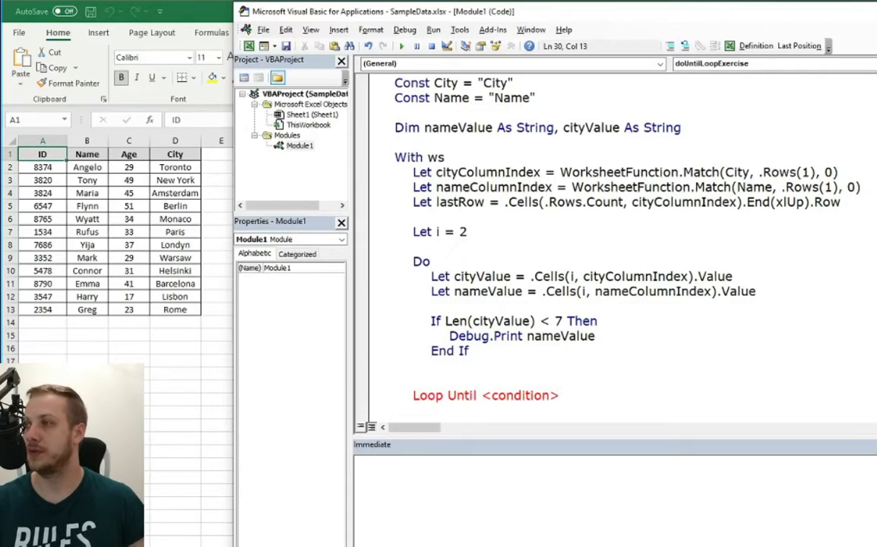
{"action": "key", "text": "Down"}
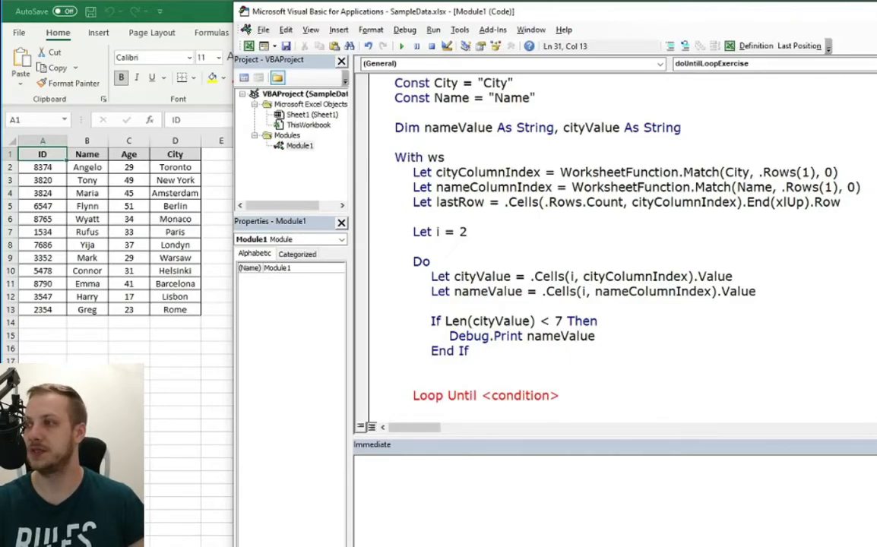
{"action": "type", "text": "i"}
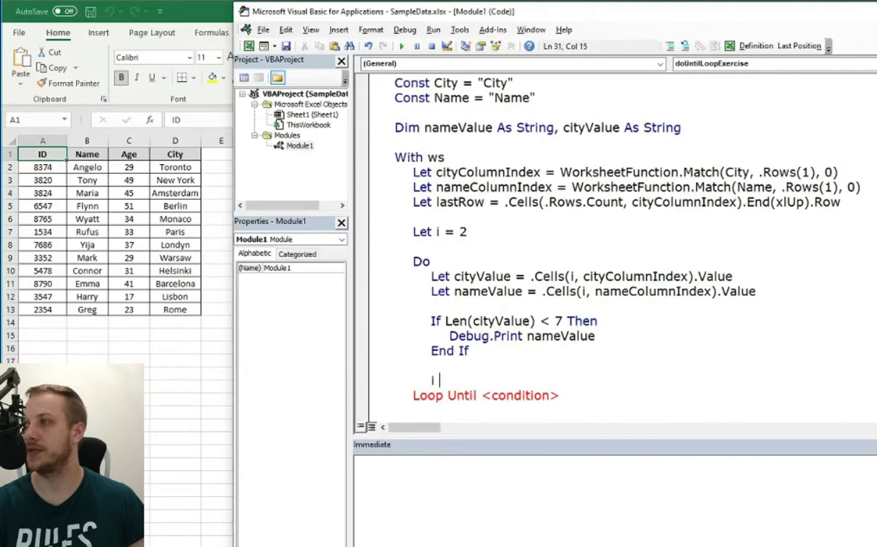
{"action": "type", "text": "= i+1"}
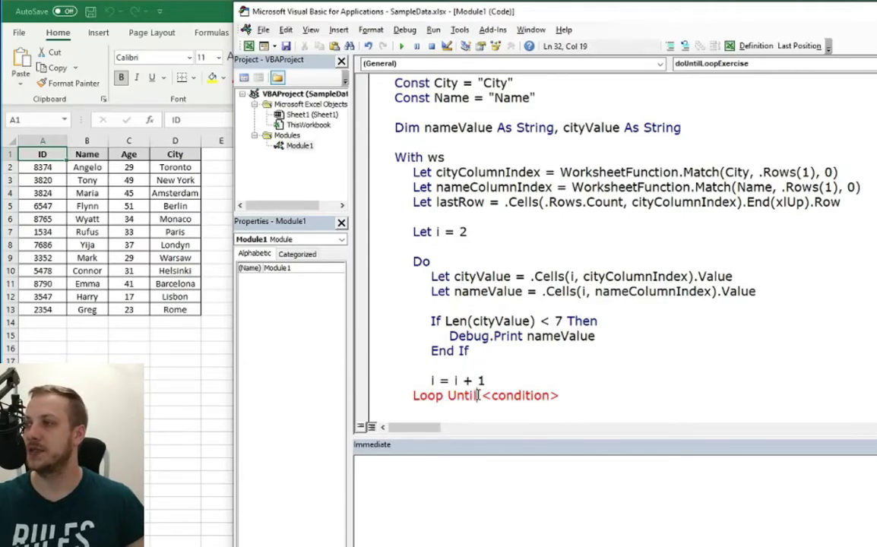
- Replace the <condition> placeholder so the loop ends Until i > lastRow
{"action": "double_click", "coordinate": [524, 395]}
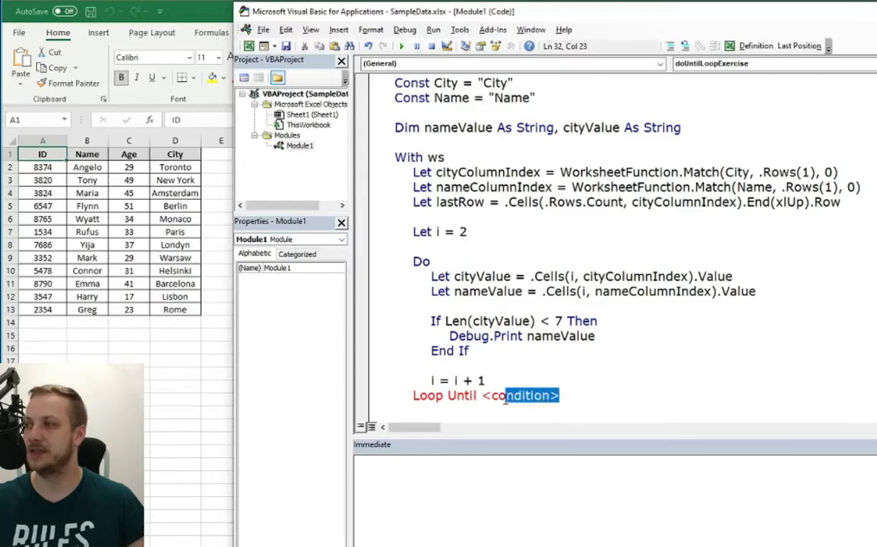
{"action": "double_click", "coordinate": [520, 395]}
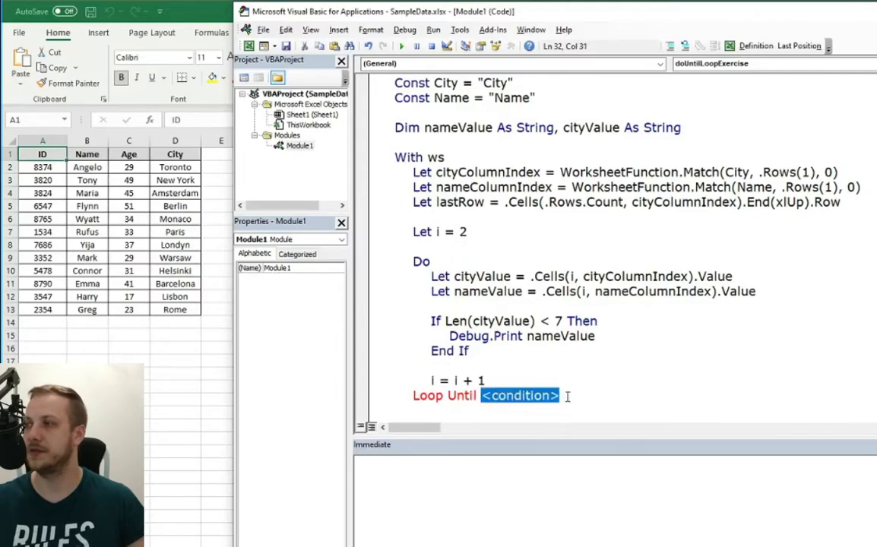
{"action": "type", "text": "i >"}
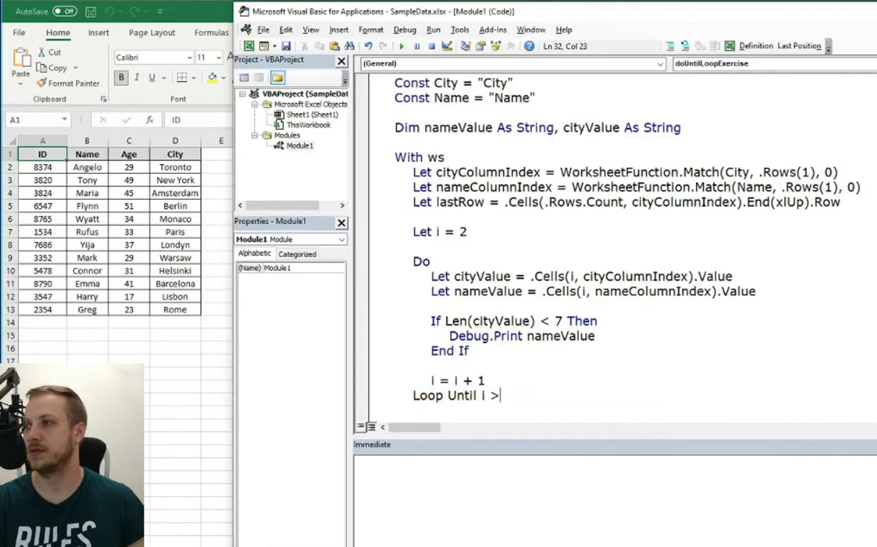
{"action": "type", "text": "last"}
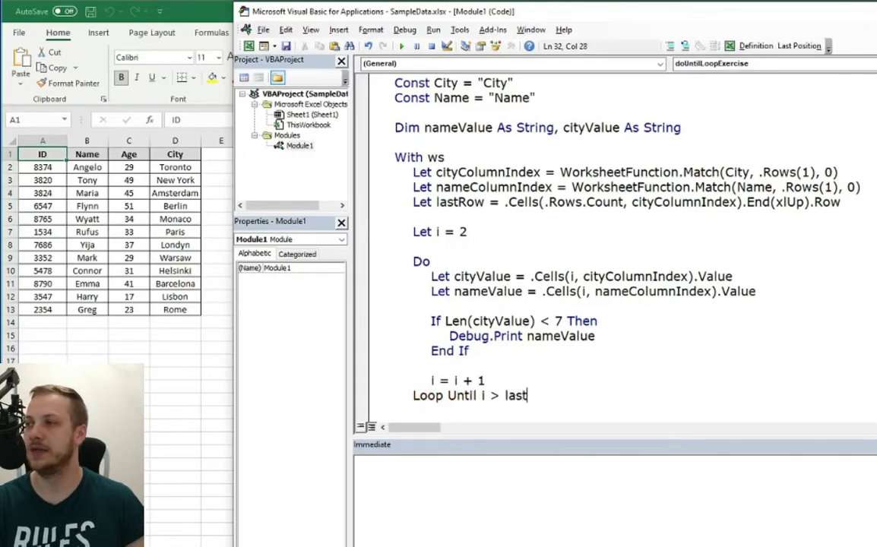
{"action": "type", "text": "Row"}
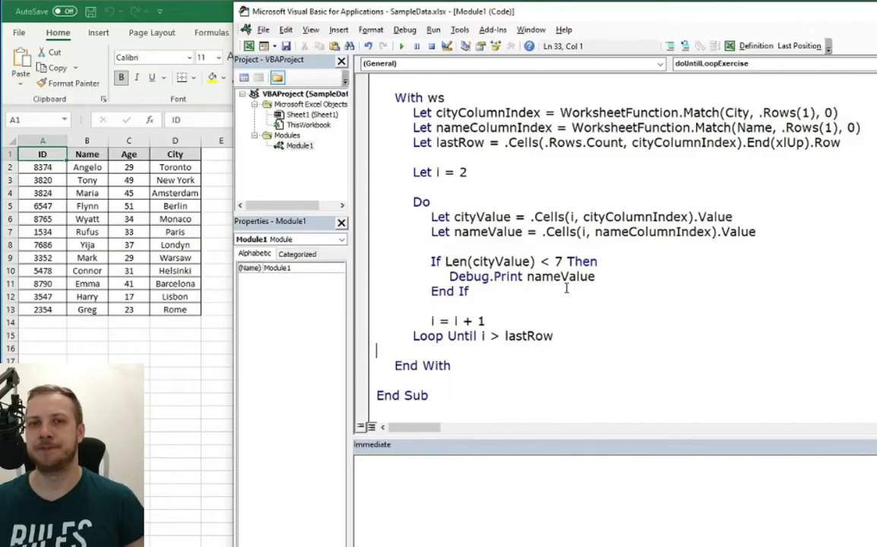
- Run the macro, listing Flynn, Wyatt, Rufus, Yija, Mark, Harry and Greg in the Immediate window
{"action": "left_click", "coordinate": [595, 311]}
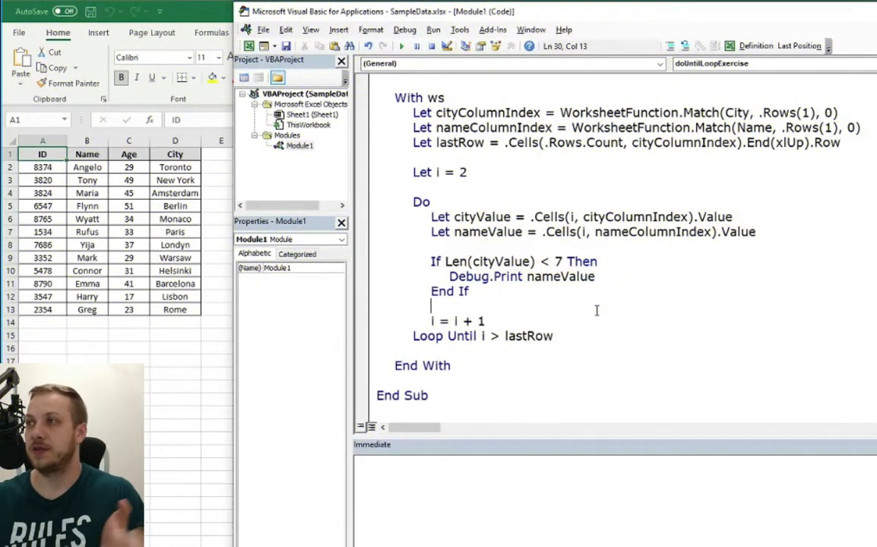
{"action": "mouse_move", "coordinate": [431, 71]}
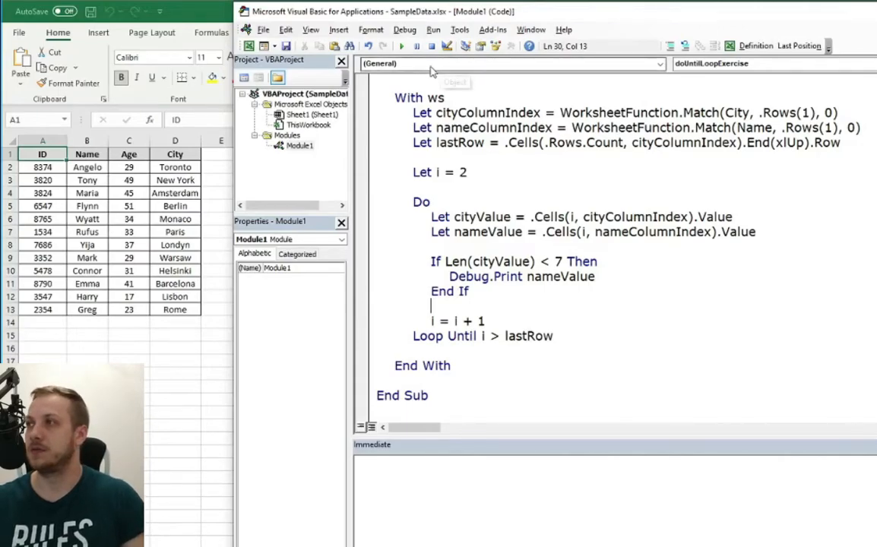
{"action": "left_click", "coordinate": [401, 46]}
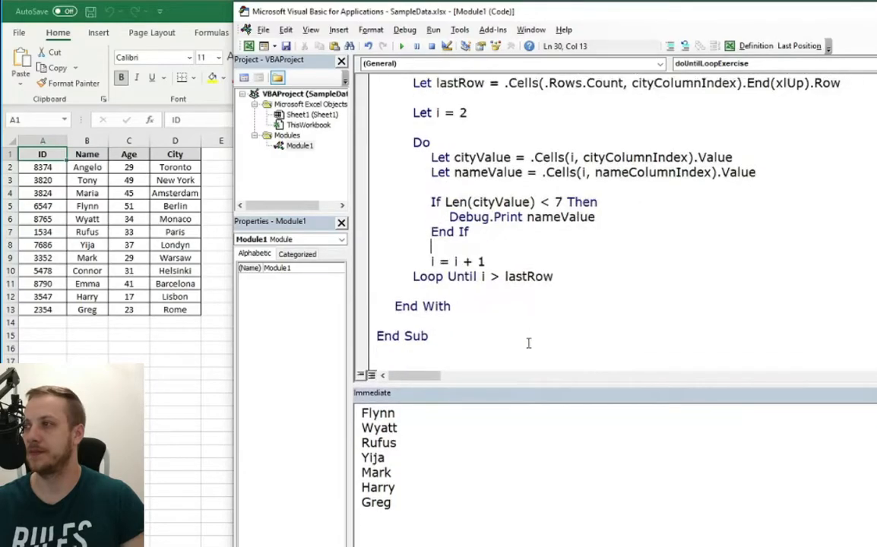
{"action": "mouse_move", "coordinate": [504, 421]}
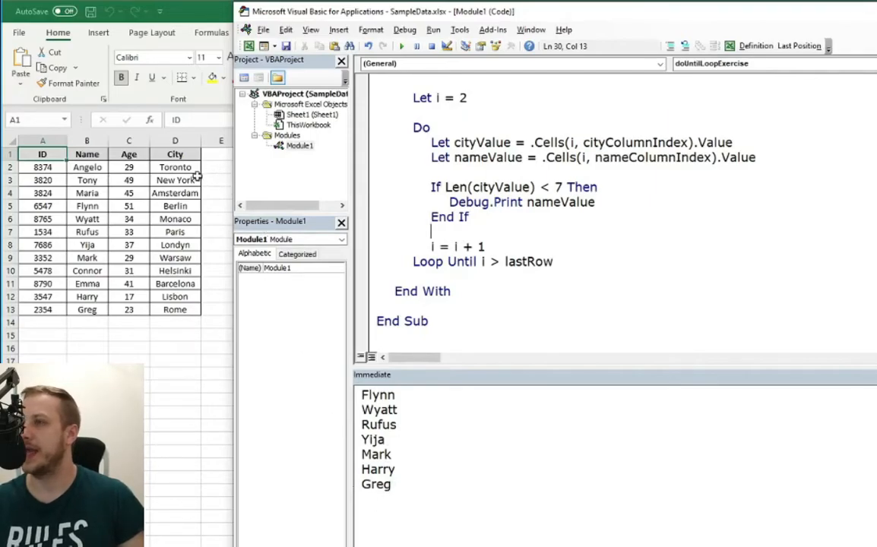
{"action": "mouse_move", "coordinate": [173, 165]}
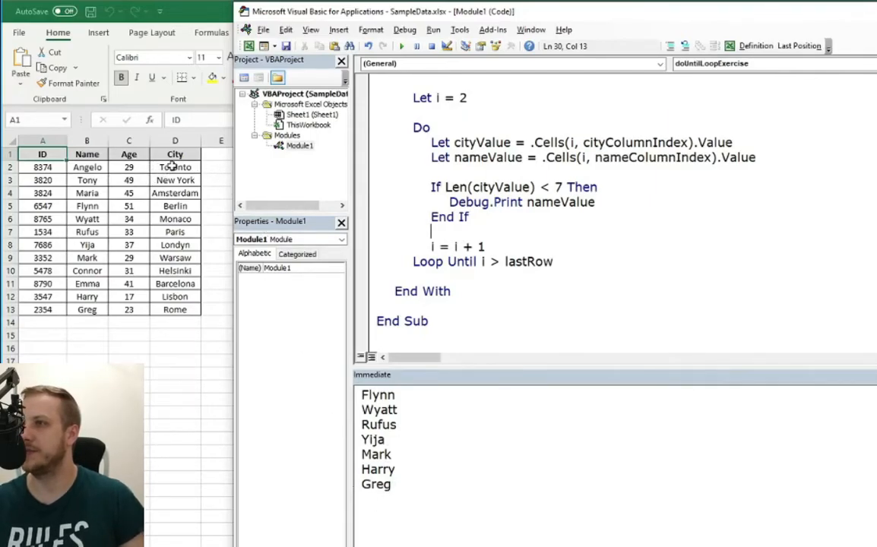
{"action": "mouse_move", "coordinate": [195, 207]}
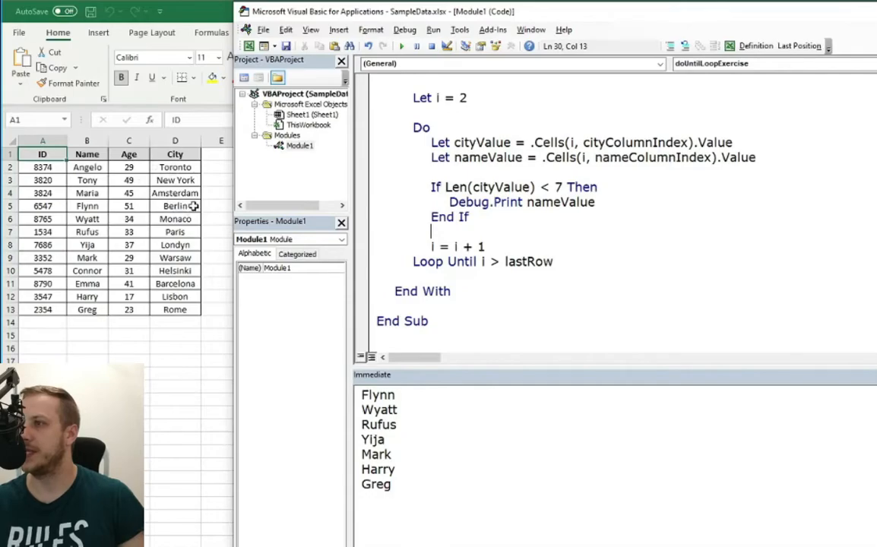
{"action": "mouse_move", "coordinate": [195, 224]}
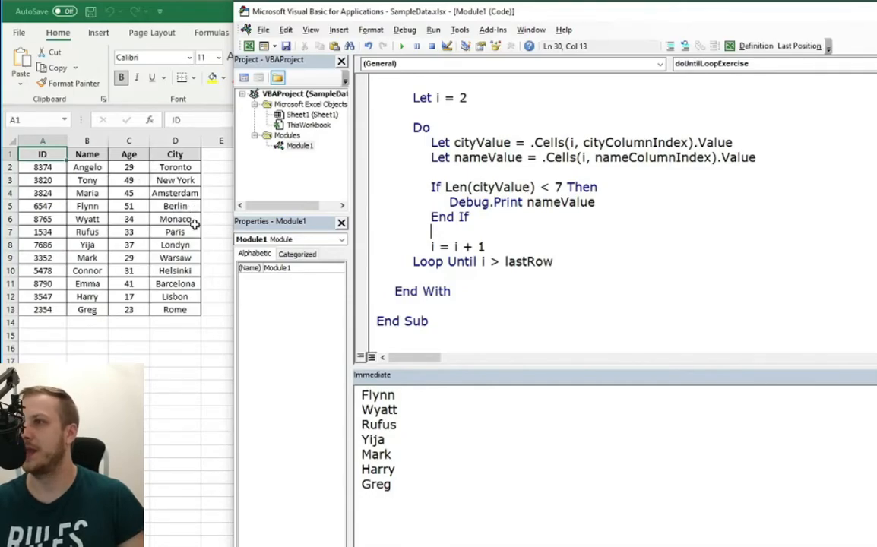
{"action": "mouse_move", "coordinate": [190, 277]}
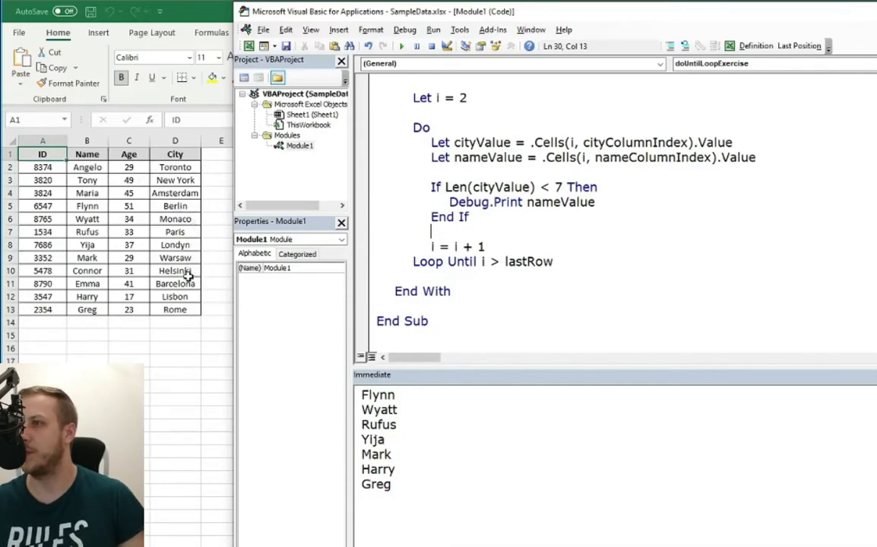
{"action": "mouse_move", "coordinate": [196, 218]}
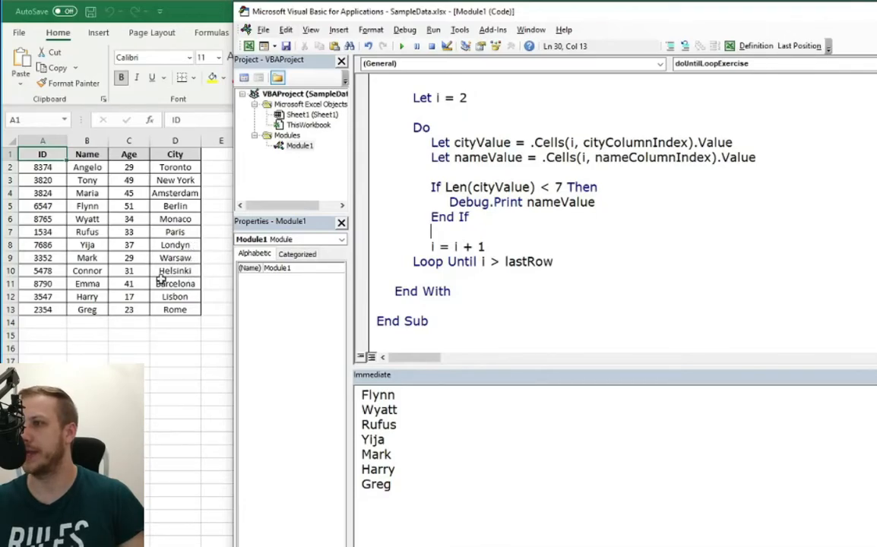
{"action": "mouse_move", "coordinate": [196, 304]}
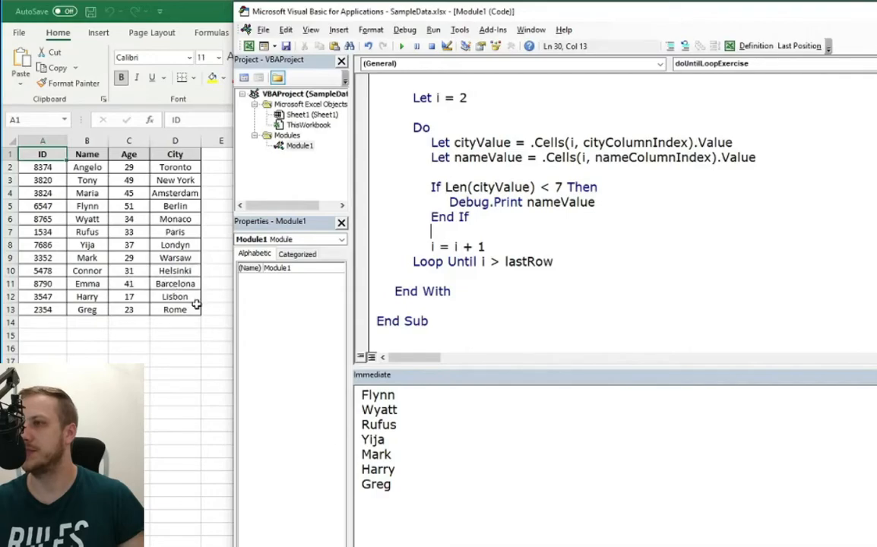